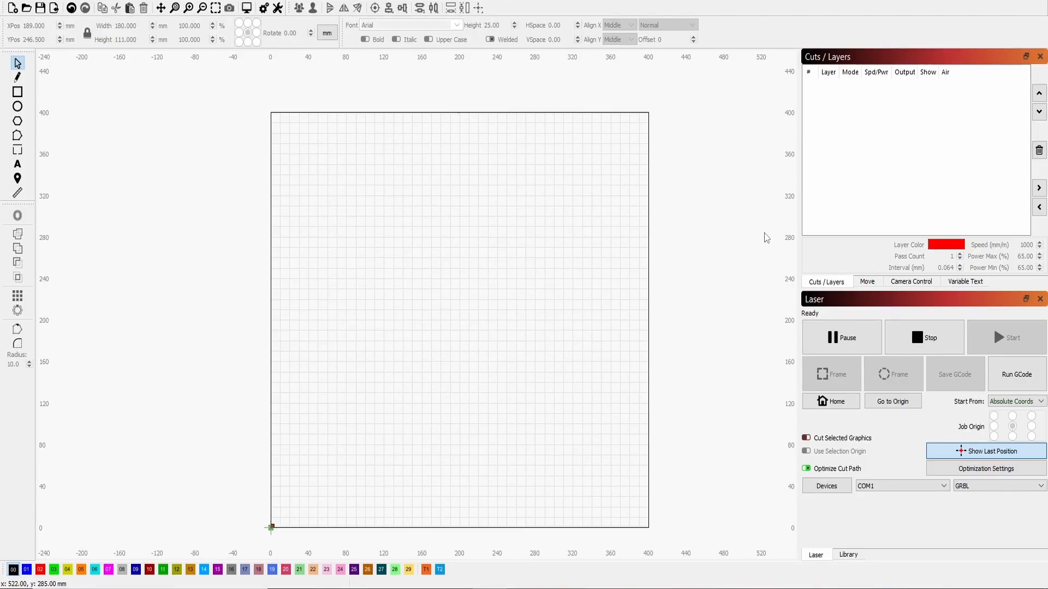
mouse_move(254, 127)
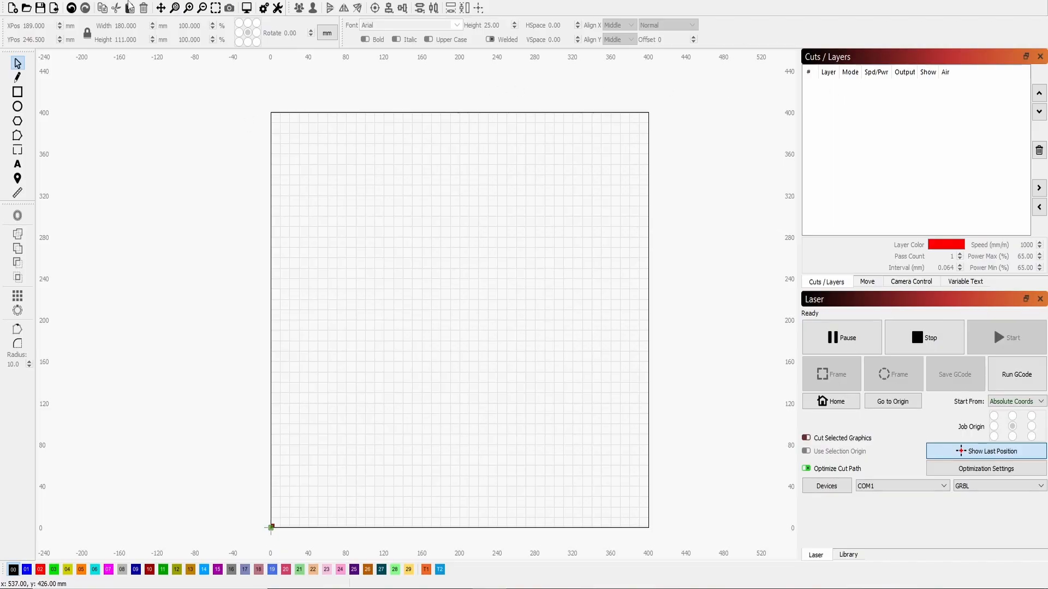
mouse_move(871, 418)
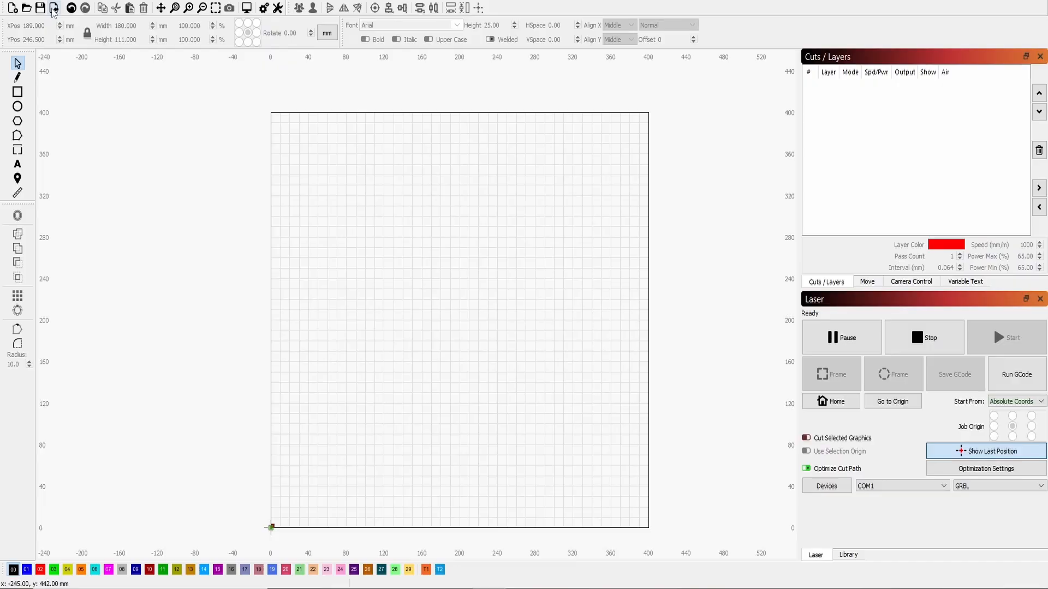
mouse_move(72, 88)
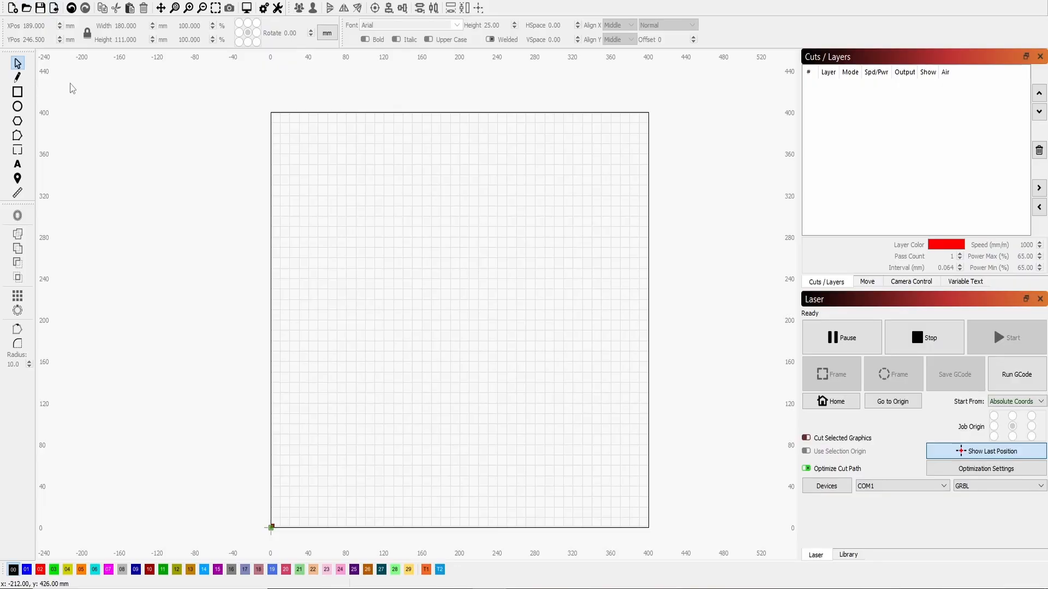
Open Edit > Settings to show the Display & Units preferences page
right_click(72, 87)
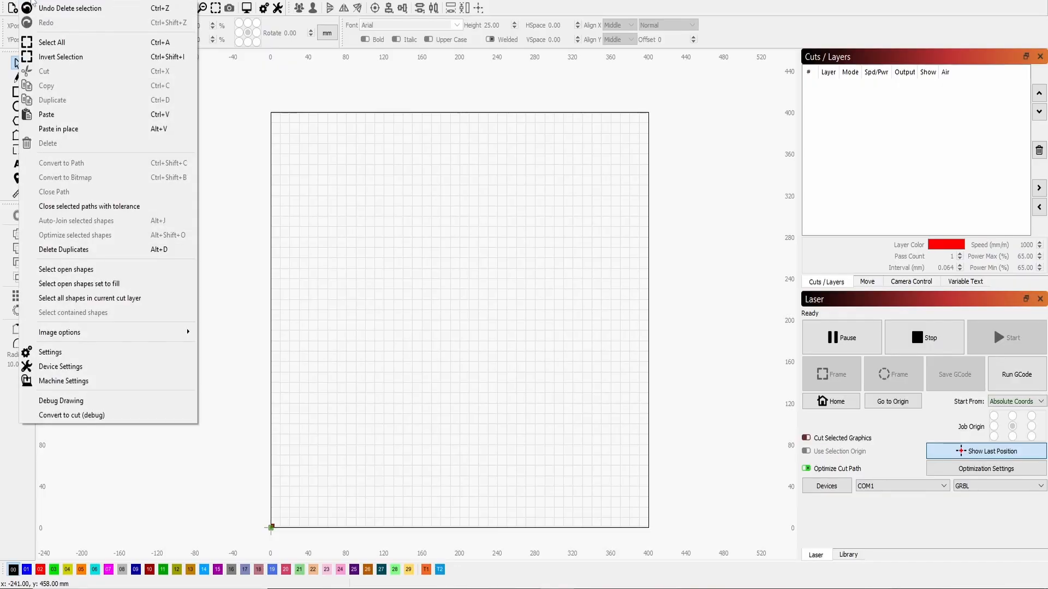
left_click(9, 7)
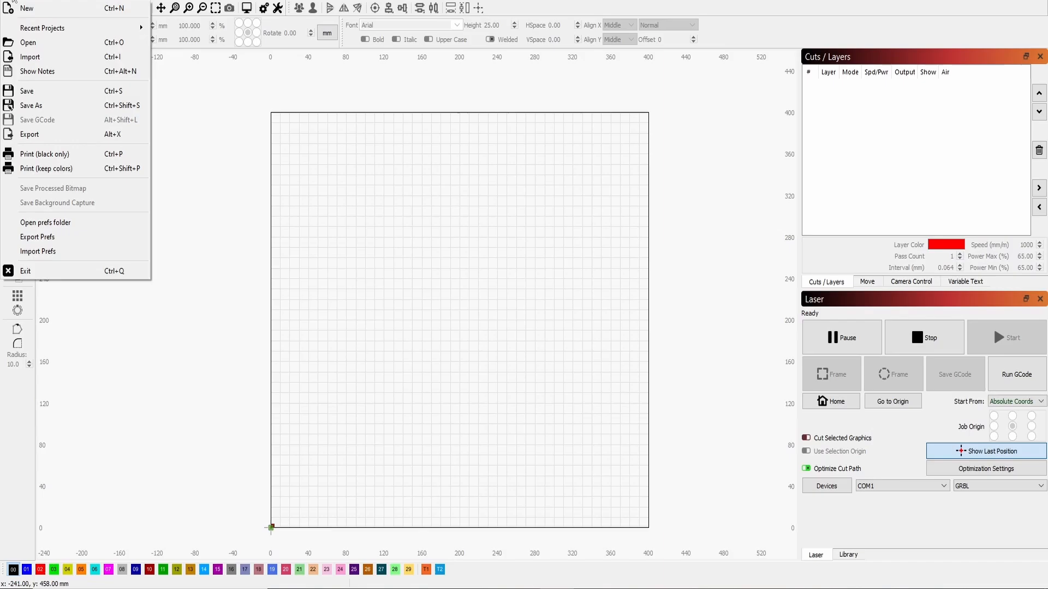
left_click(39, 3)
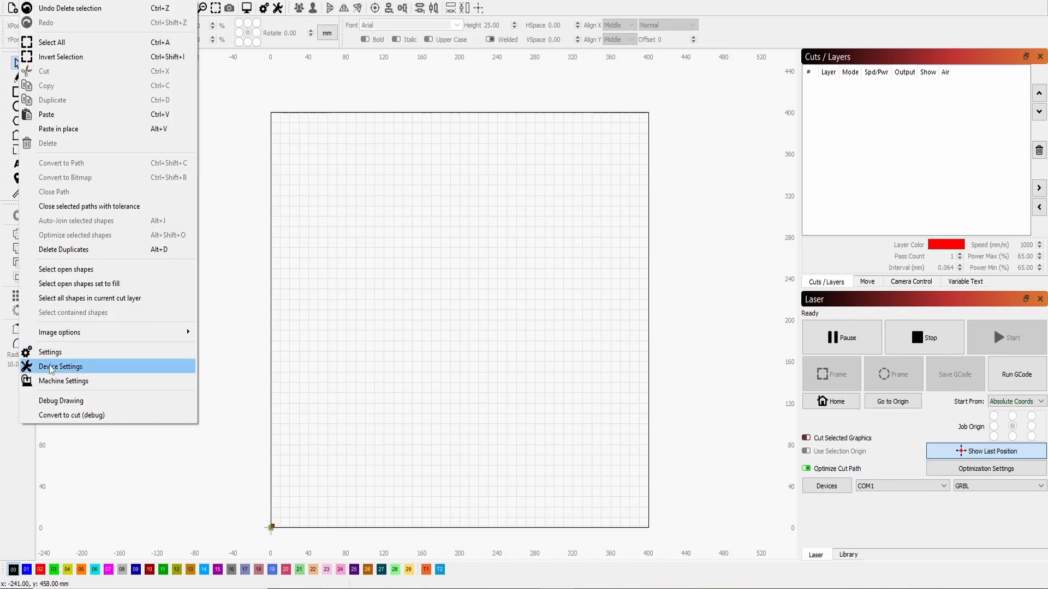
left_click(50, 352)
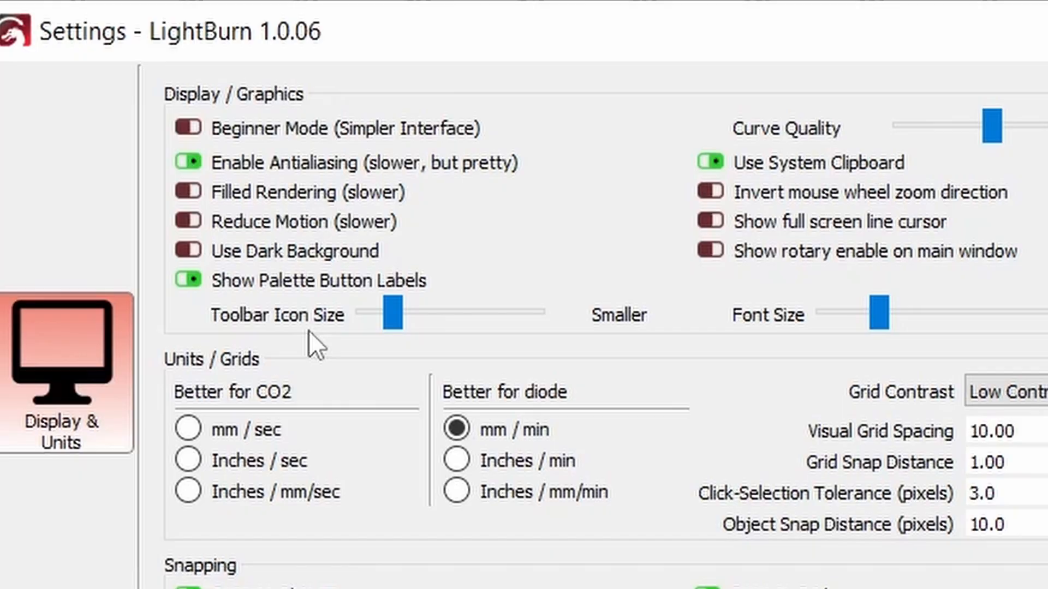
left_click(394, 312)
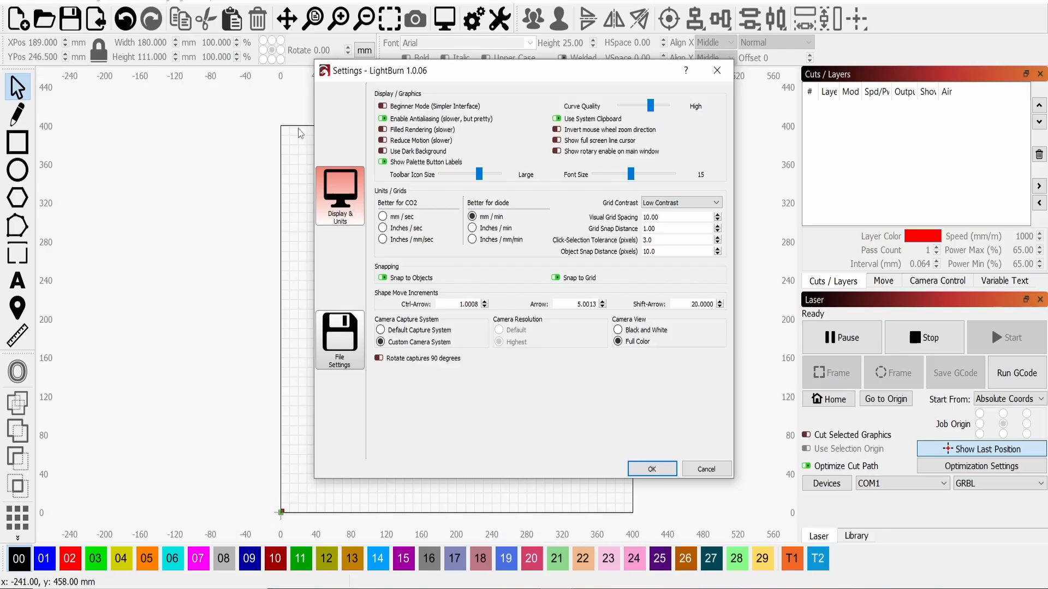
mouse_move(689, 551)
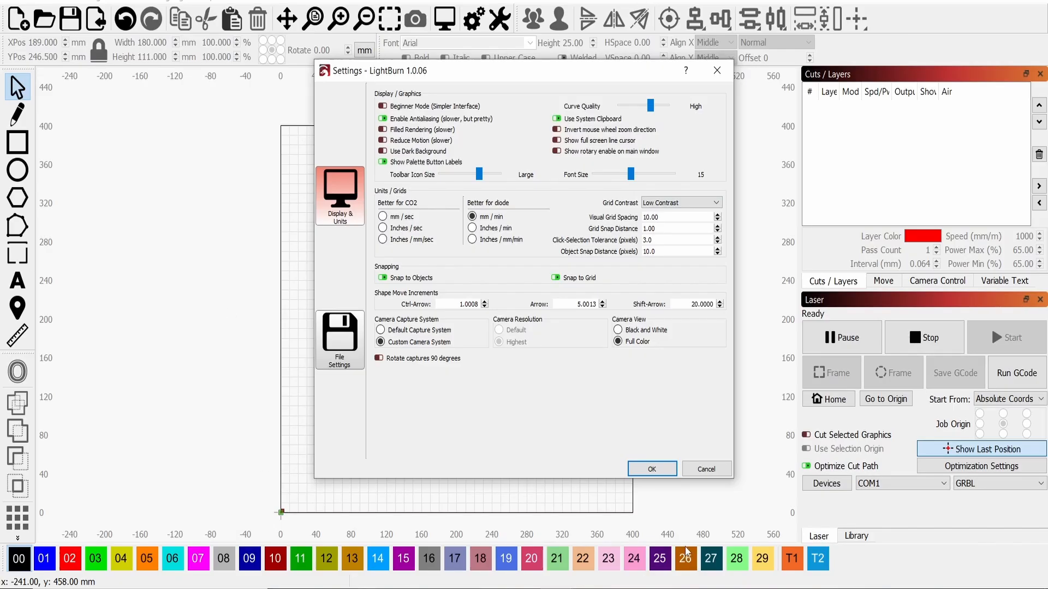
Close the Settings window and switch to the Ellipse tool
left_click(651, 468)
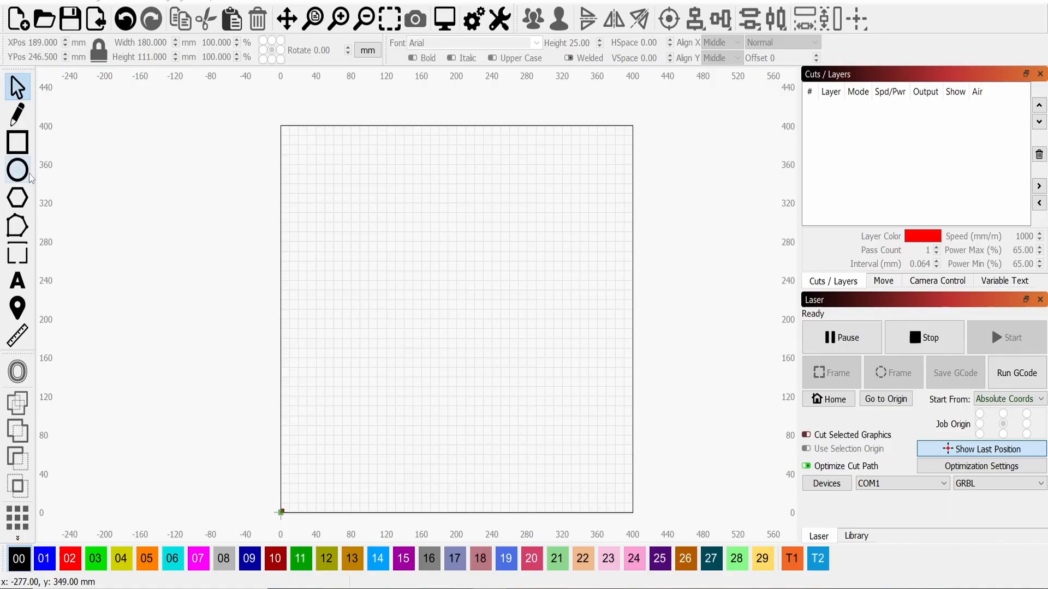
left_click(17, 170)
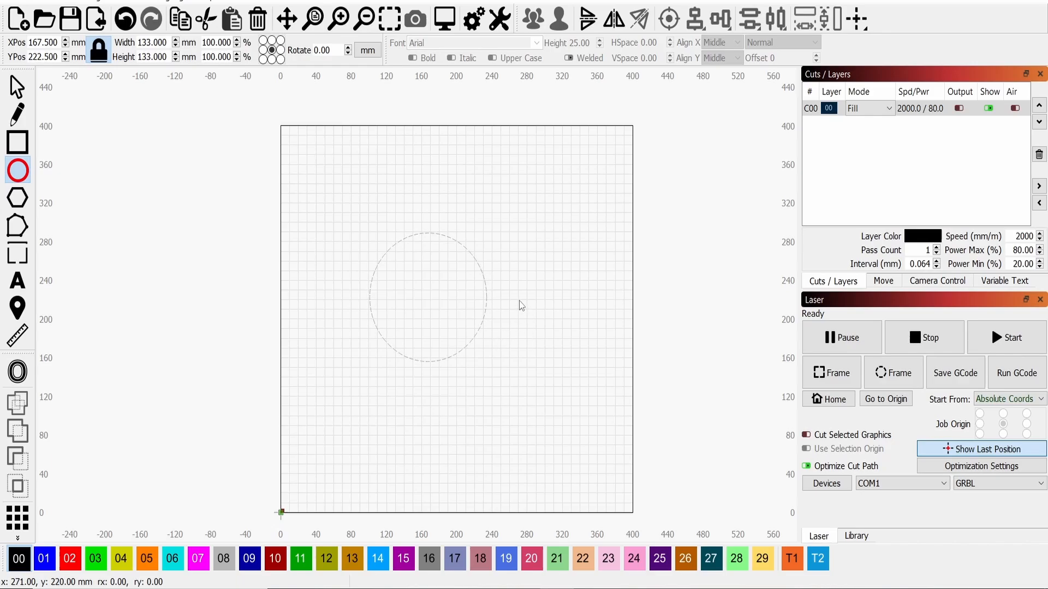
Preview the solid circle fill job, estimated at about 3 hours 38 minutes, then close it
right_click(521, 306)
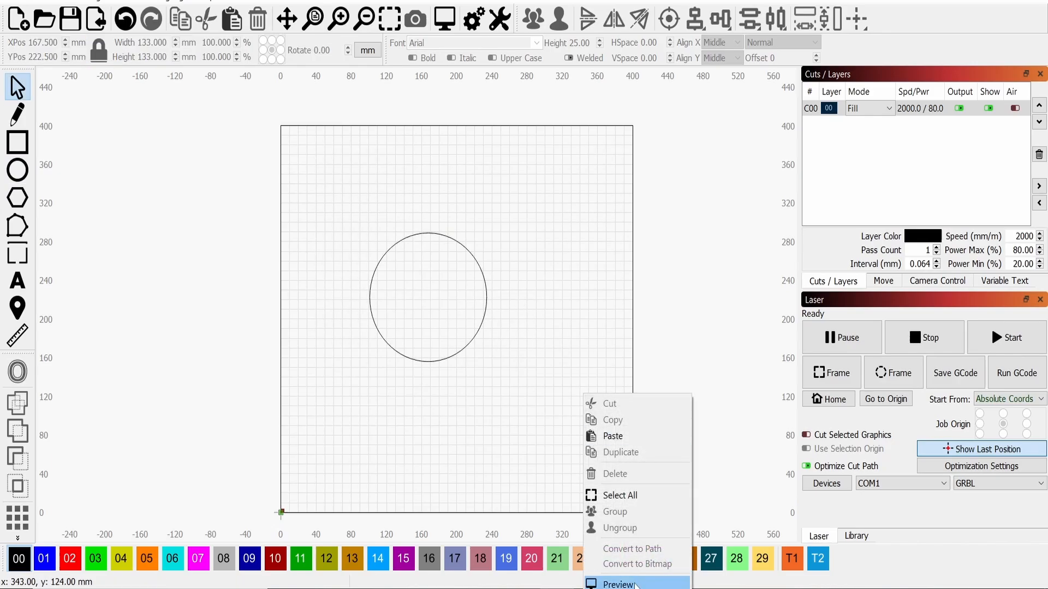
left_click(617, 584)
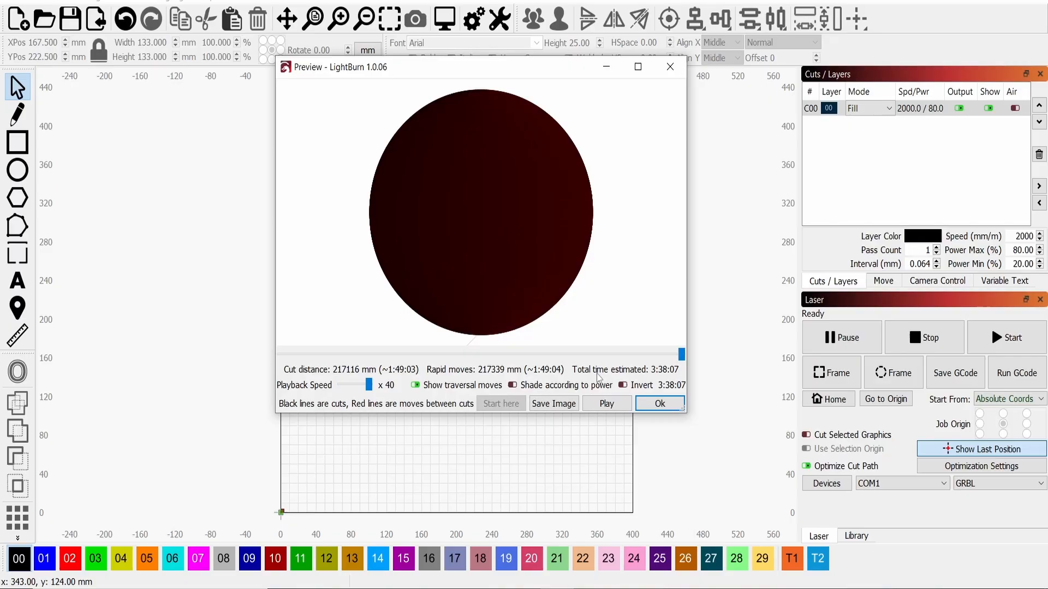
mouse_move(640, 375)
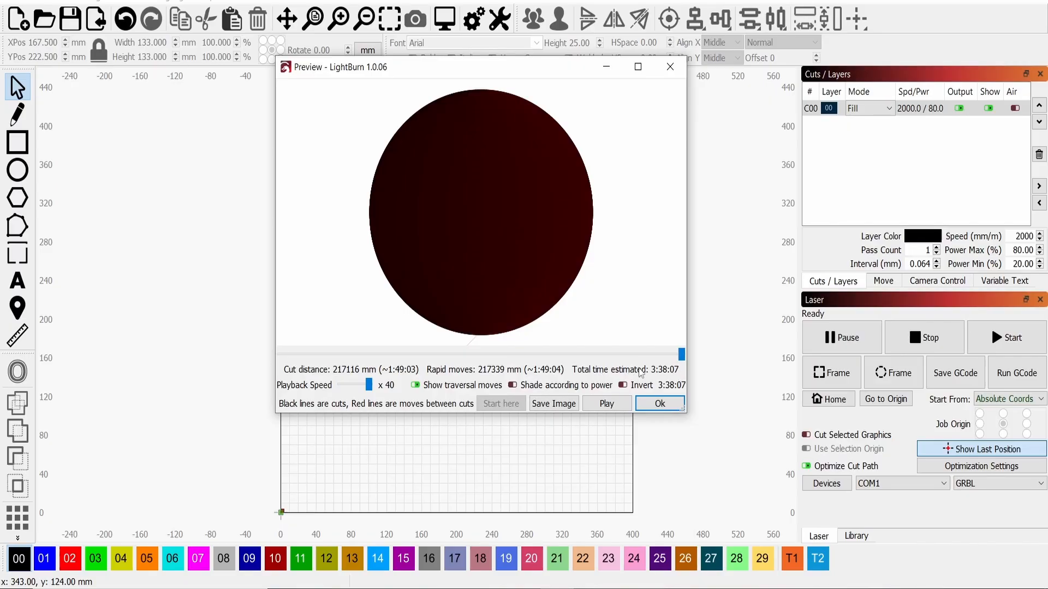
mouse_move(655, 383)
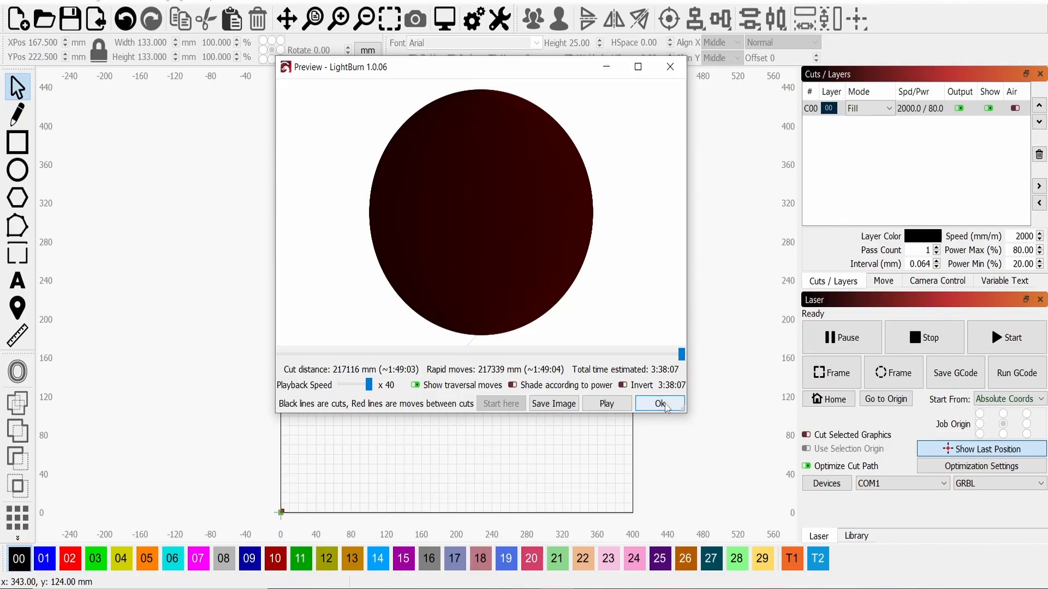
left_click(660, 404)
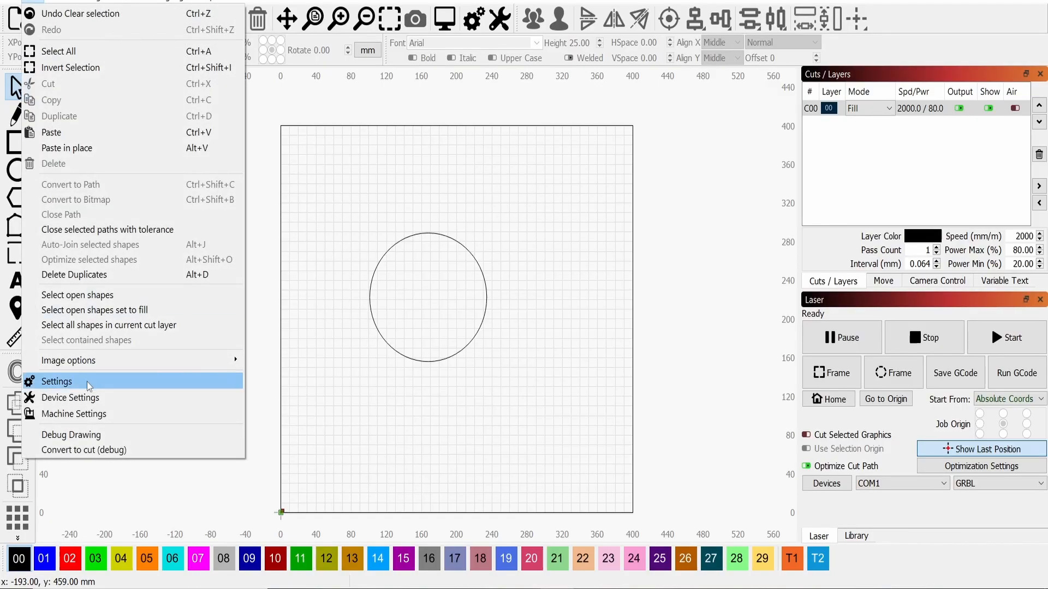
left_click(71, 398)
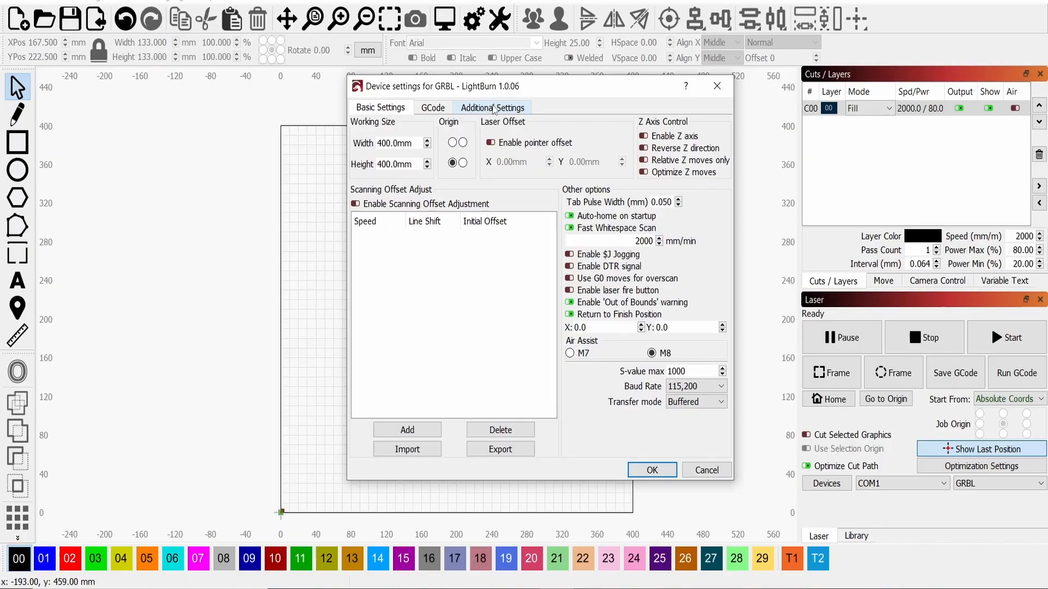
left_click(492, 107)
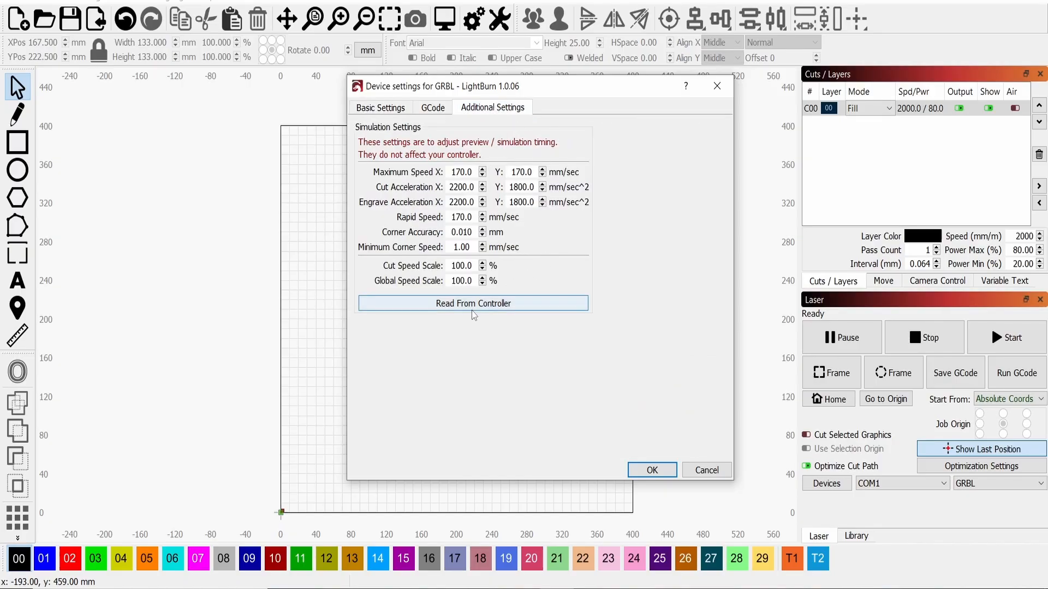
mouse_move(716, 325)
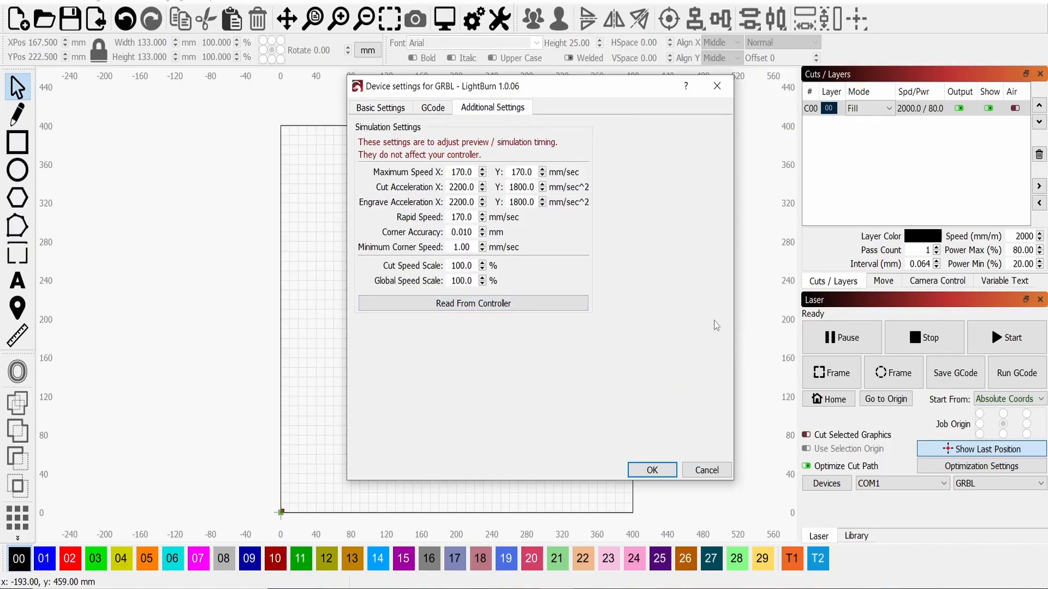
mouse_move(746, 347)
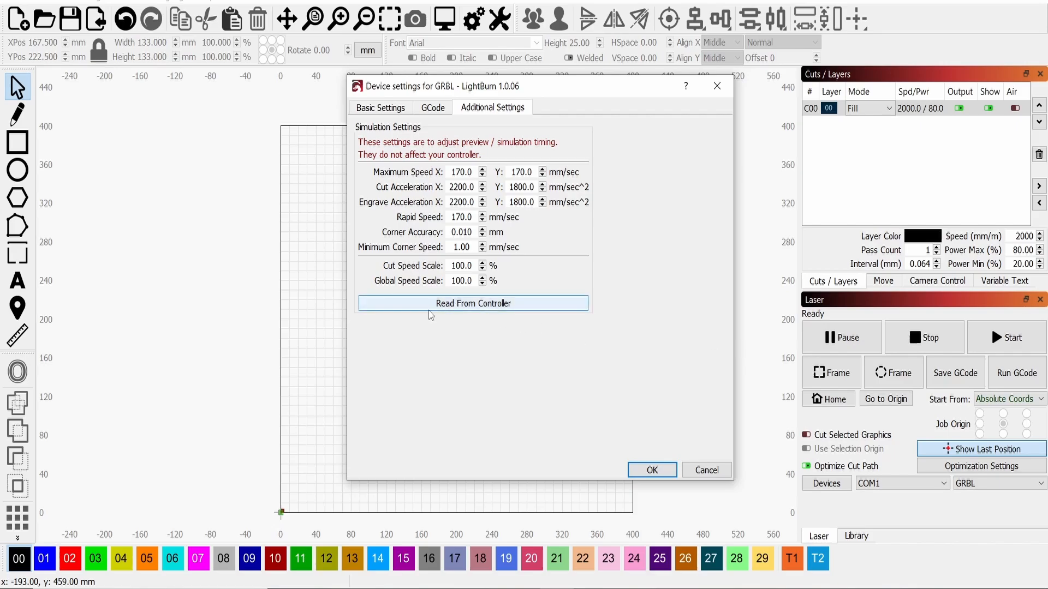
mouse_move(560, 179)
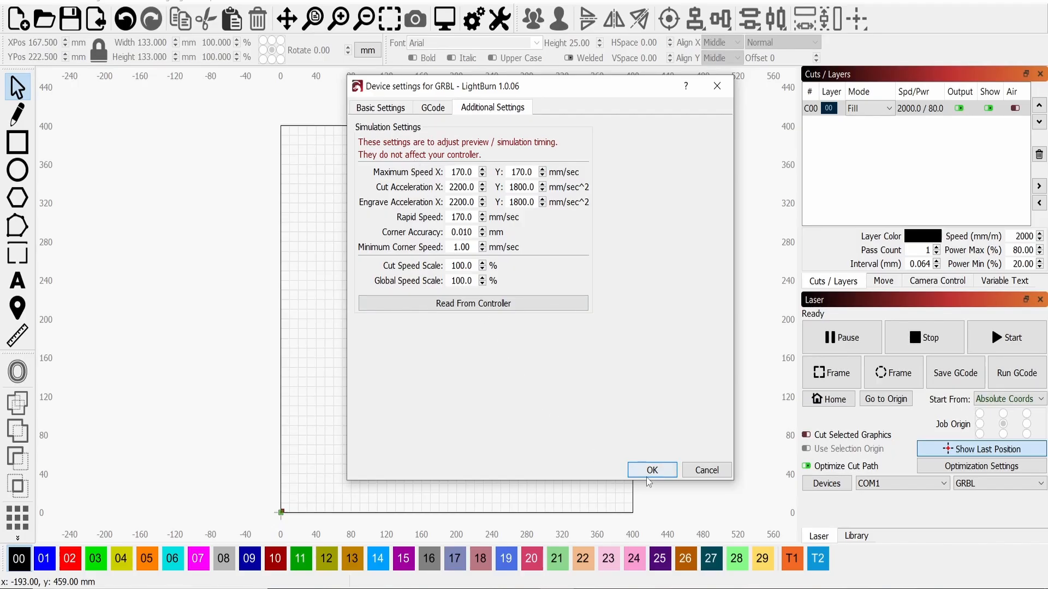
left_click(651, 470)
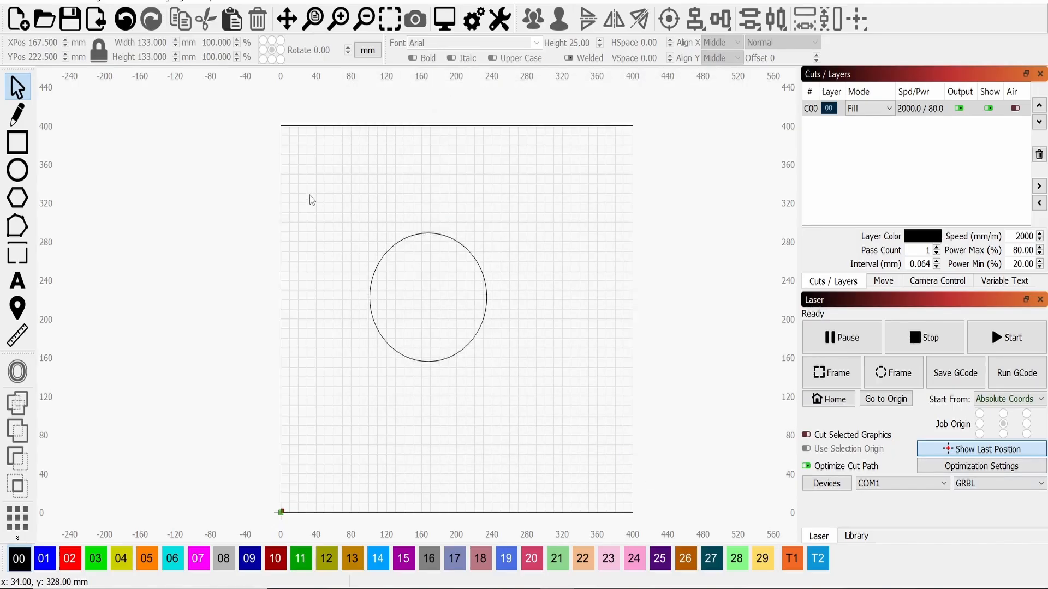
Resize the circle to 100 mm width and height and select it
left_click(428, 297)
type("100.000")
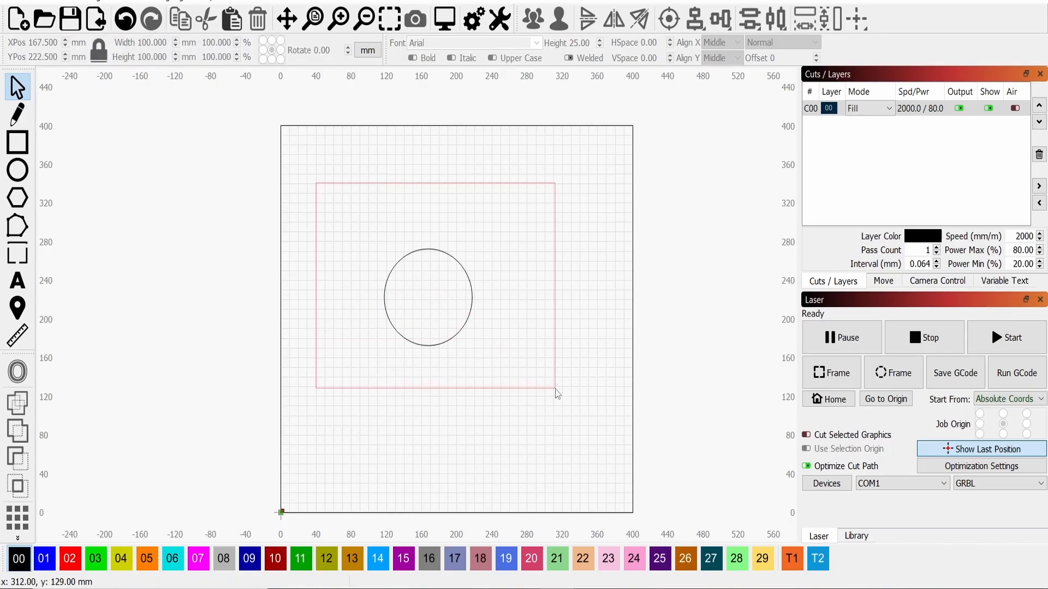
left_click(428, 297)
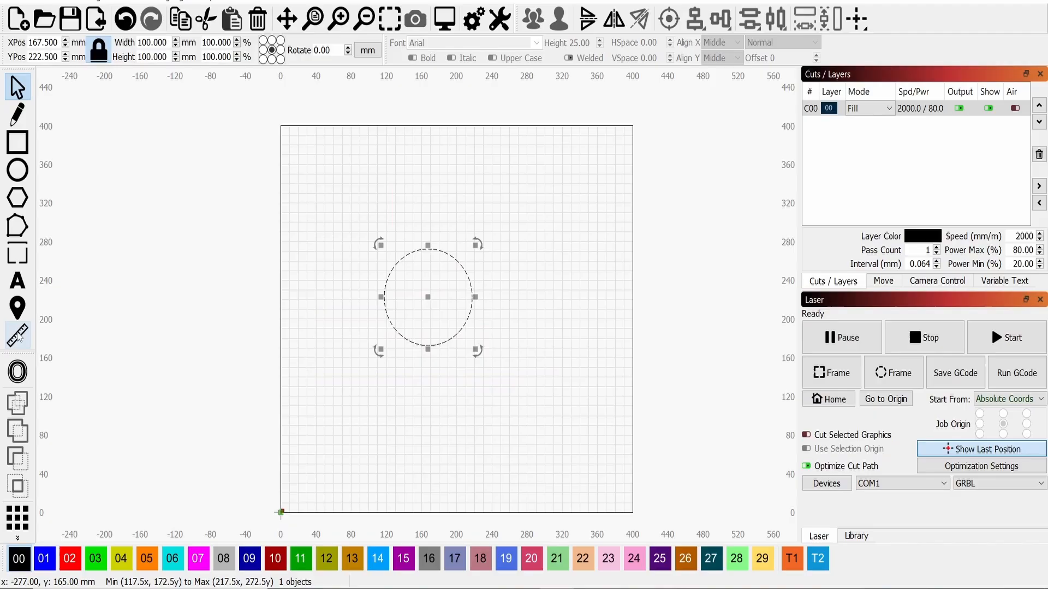
mouse_move(17, 371)
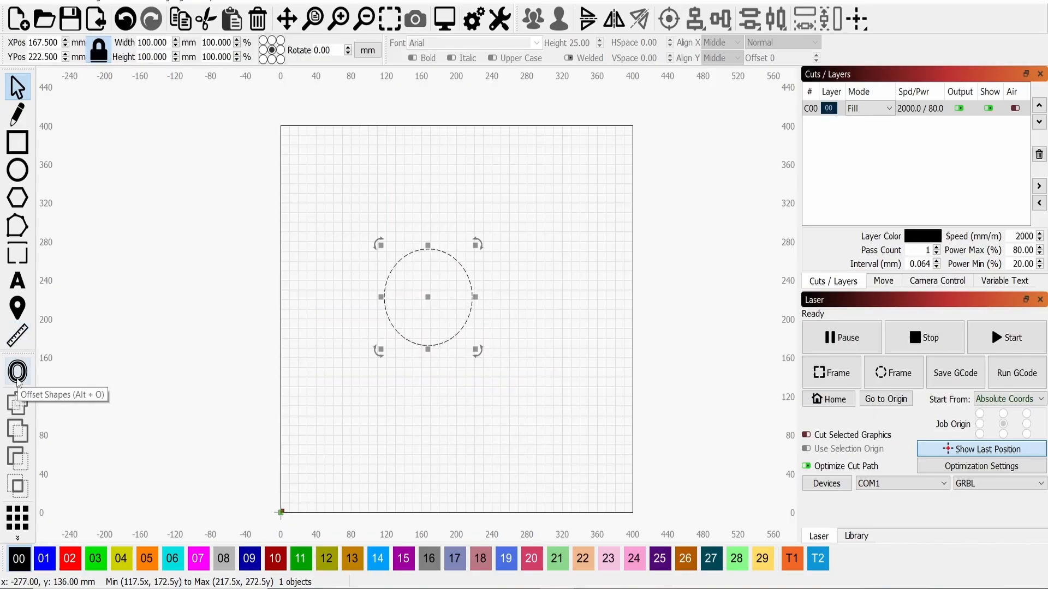
Offset the circle 5 mm inward to form a ring and assign both outlines to green layer 03
left_click(17, 371)
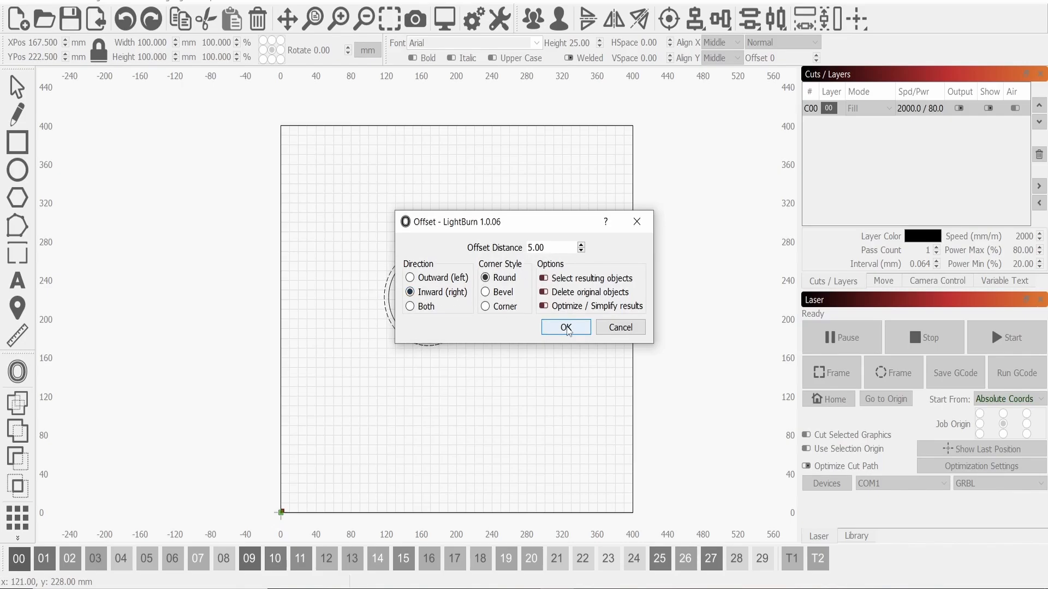
left_click(564, 328)
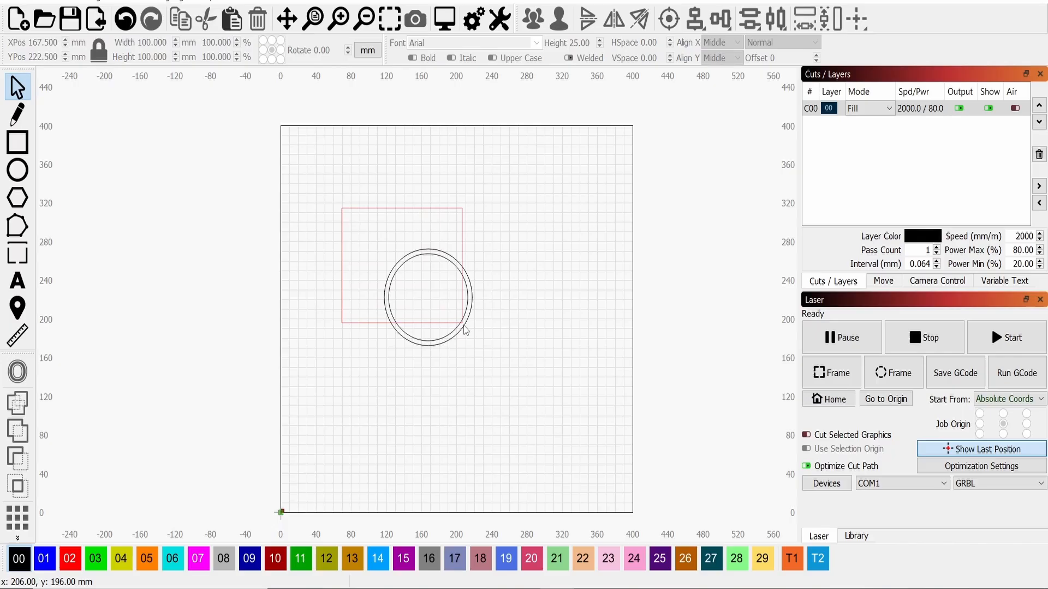
left_click(95, 559)
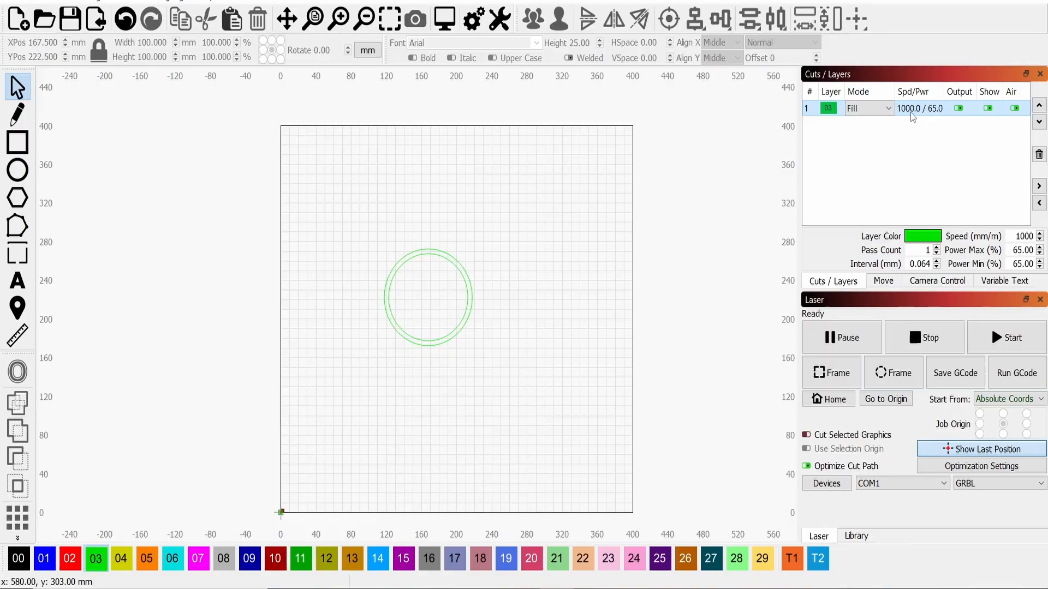
mouse_move(504, 268)
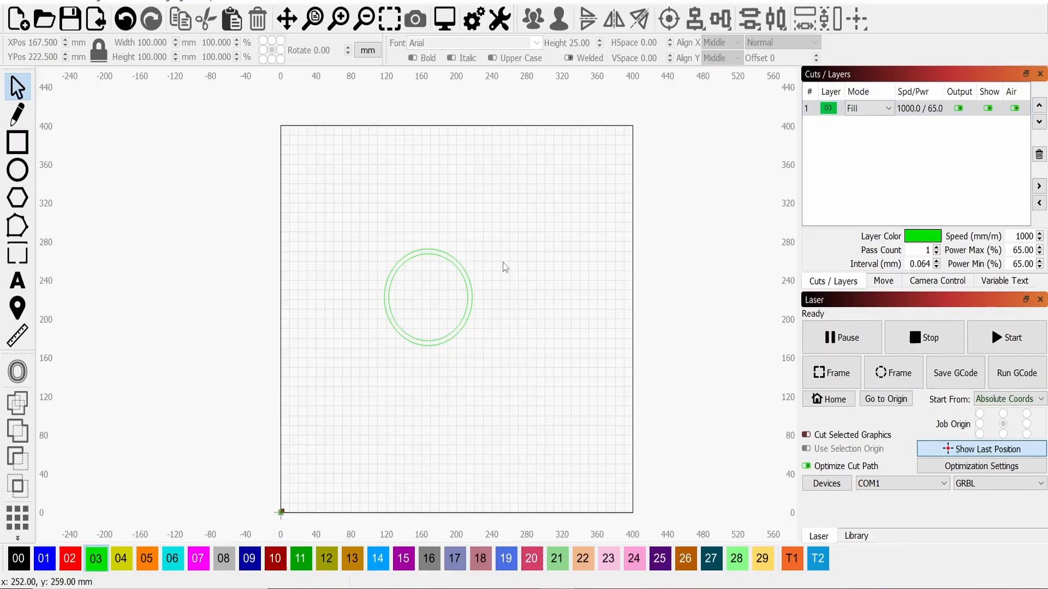
Preview the ring fill job, estimated at about 4 hours 6 minutes, and play the simulation
right_click(504, 267)
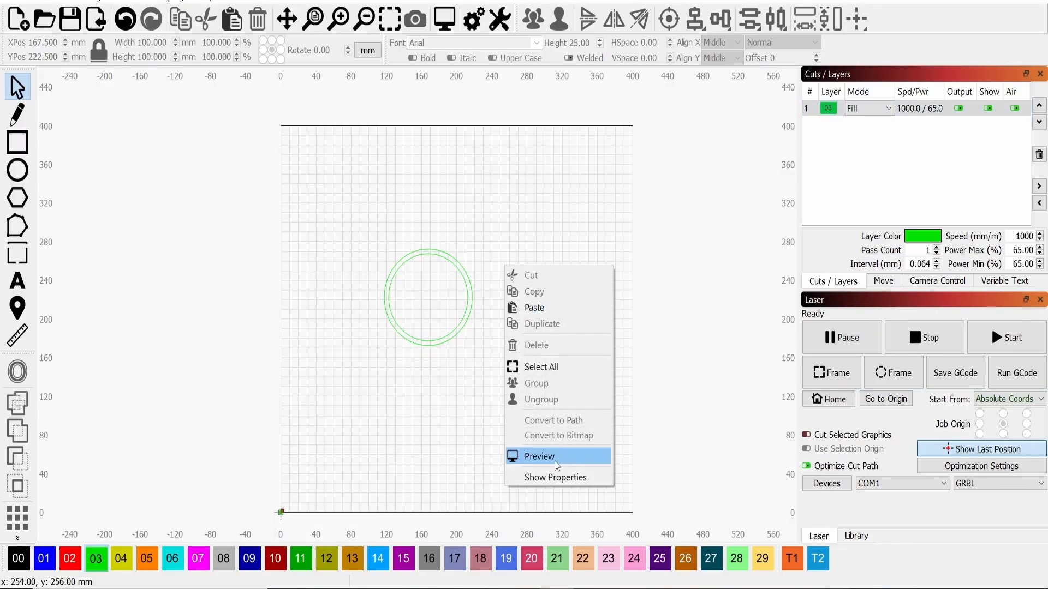
left_click(539, 457)
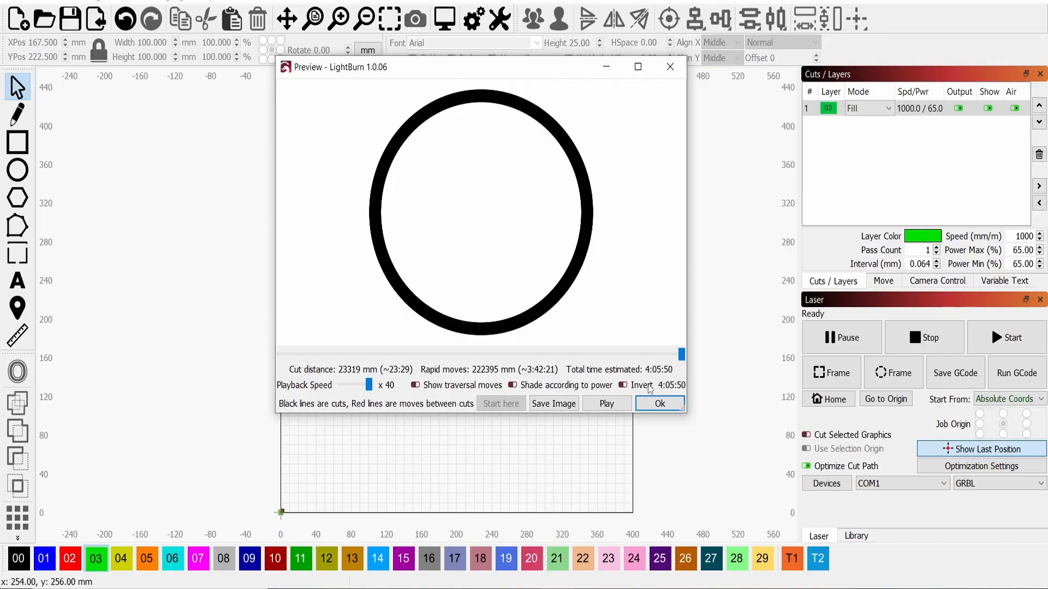
mouse_move(672, 375)
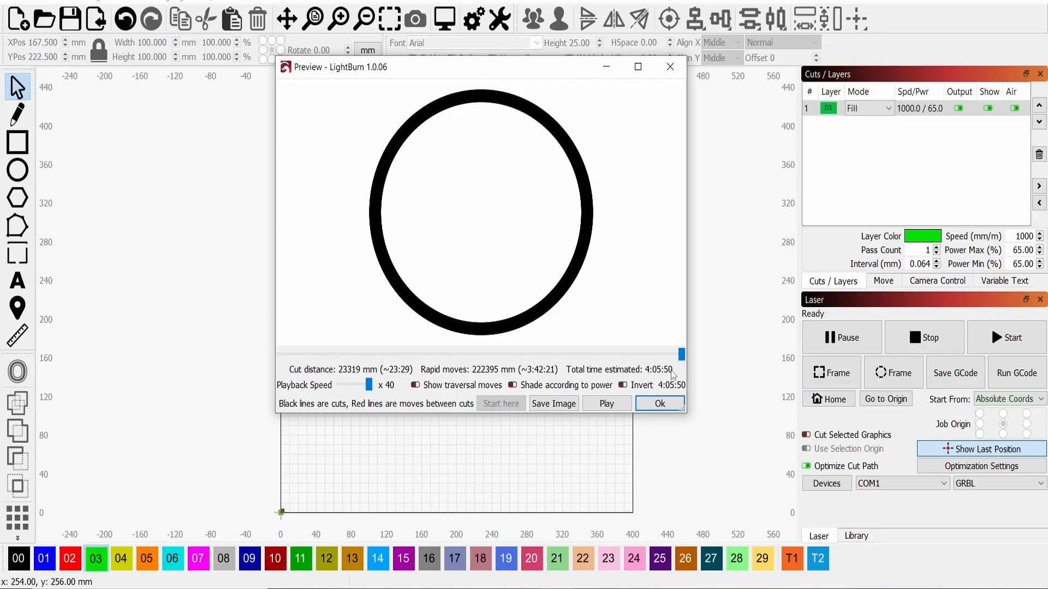
mouse_move(566, 290)
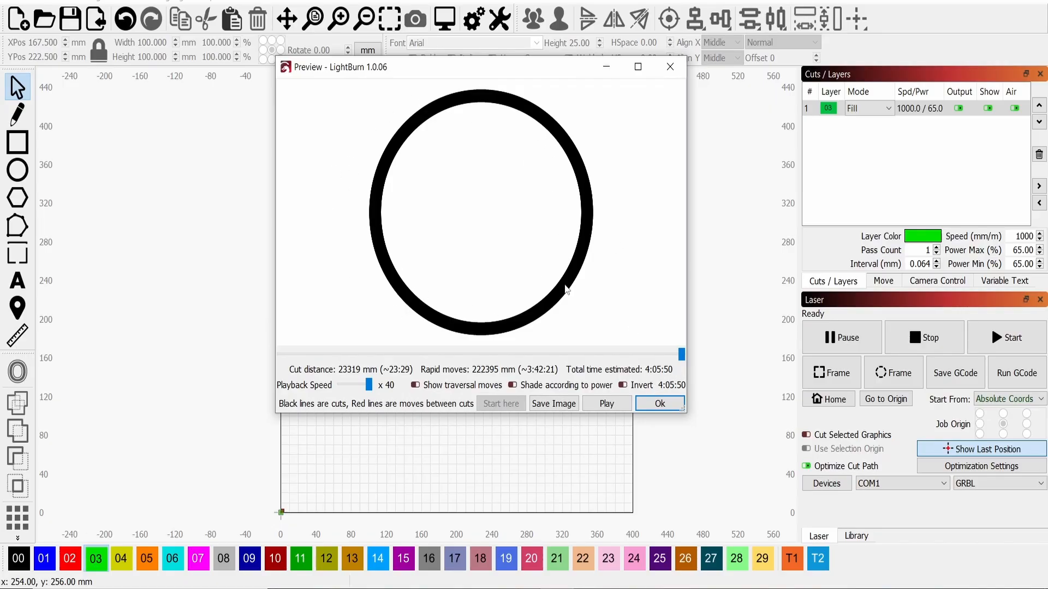
mouse_move(416, 225)
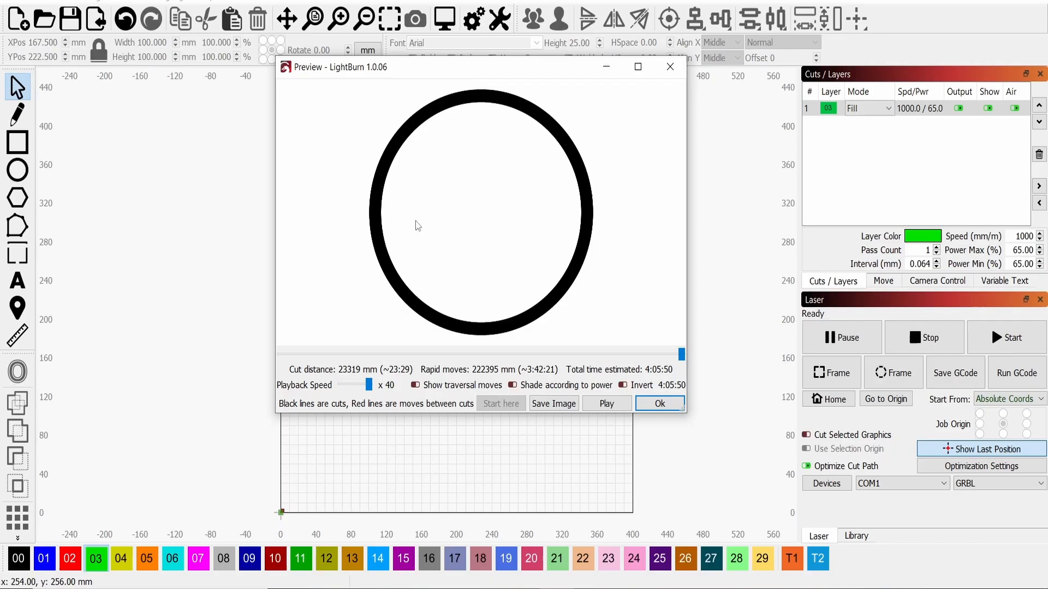
mouse_move(428, 265)
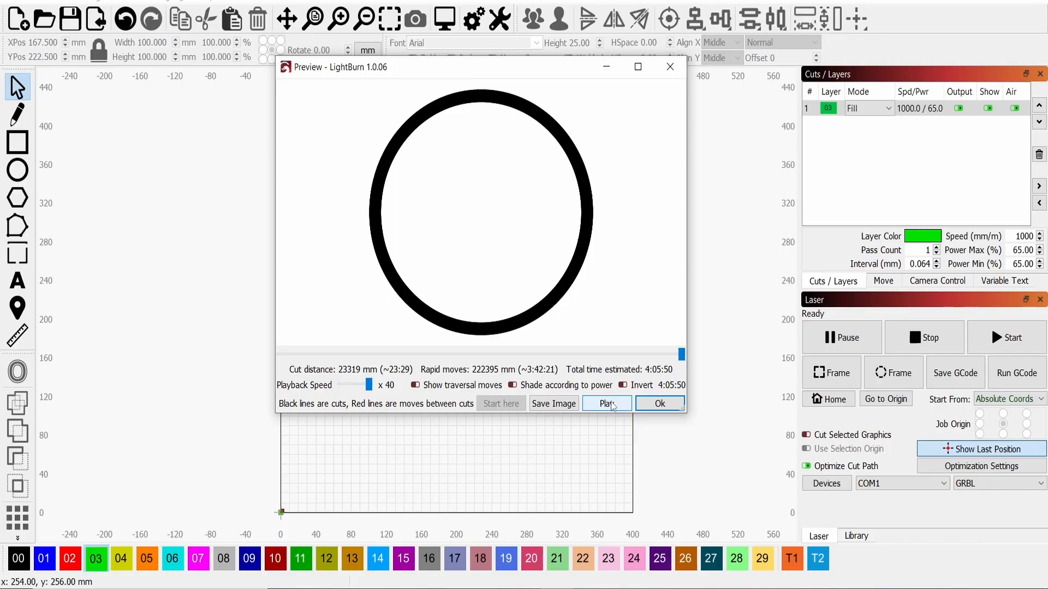
left_click(605, 403)
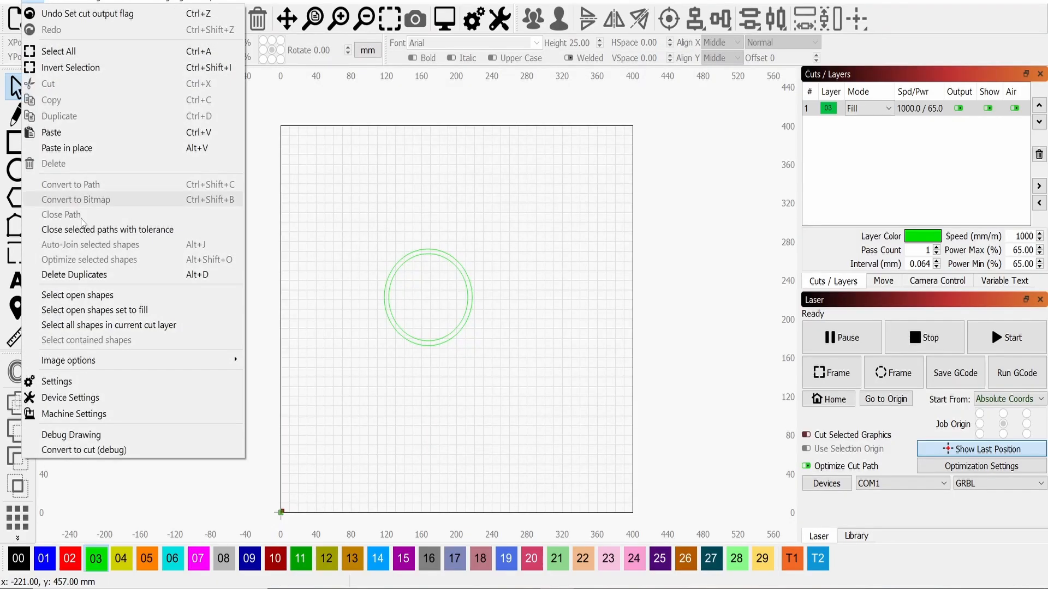
Enable Fast Whitespace Scan at 2000 mm/min in the GRBL device settings
left_click(70, 398)
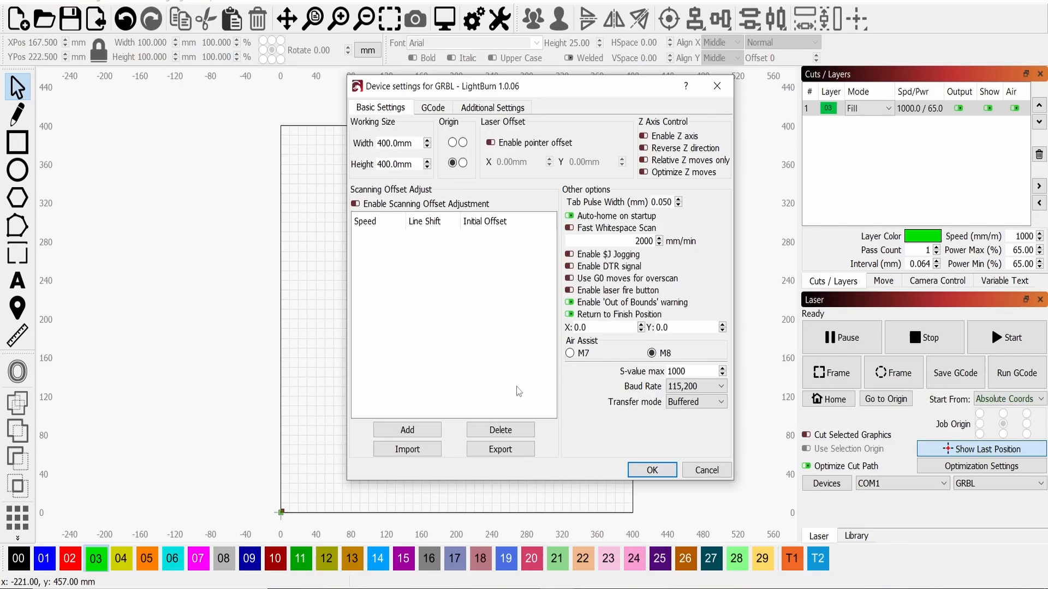
mouse_move(572, 261)
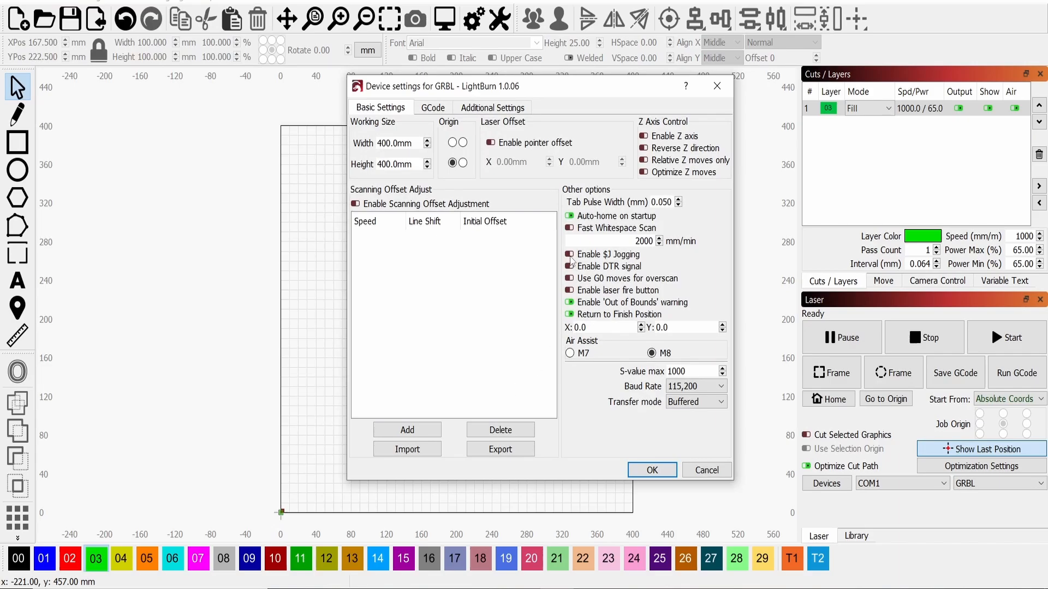
left_click(569, 228)
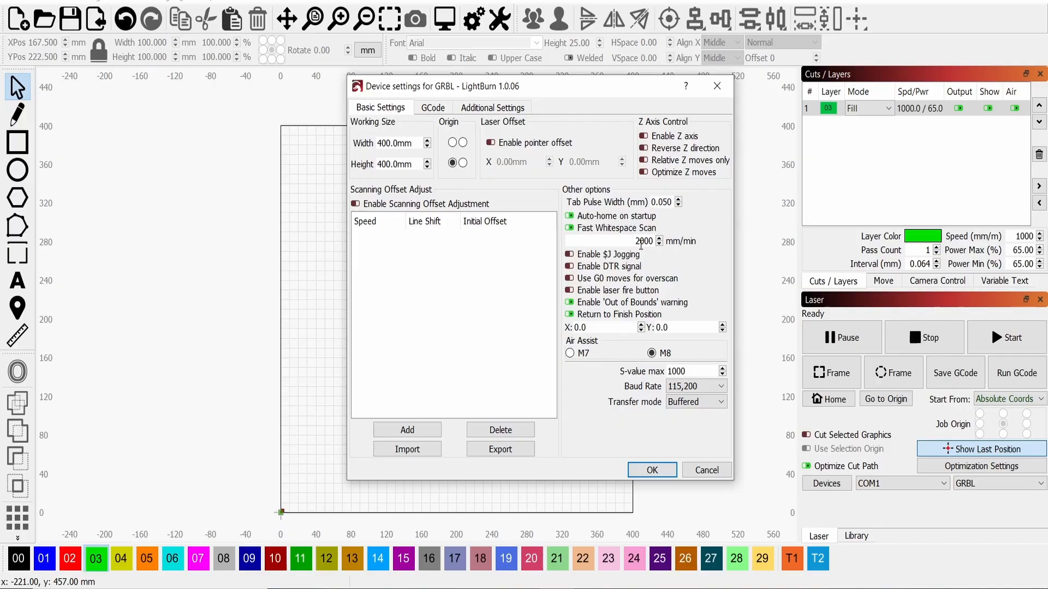
mouse_move(681, 413)
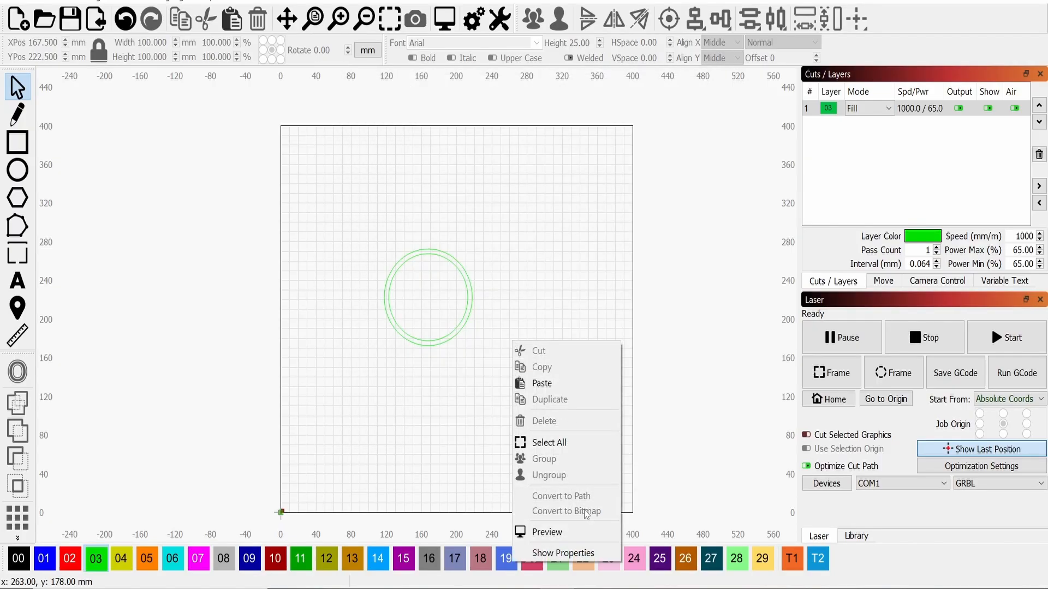
left_click(547, 532)
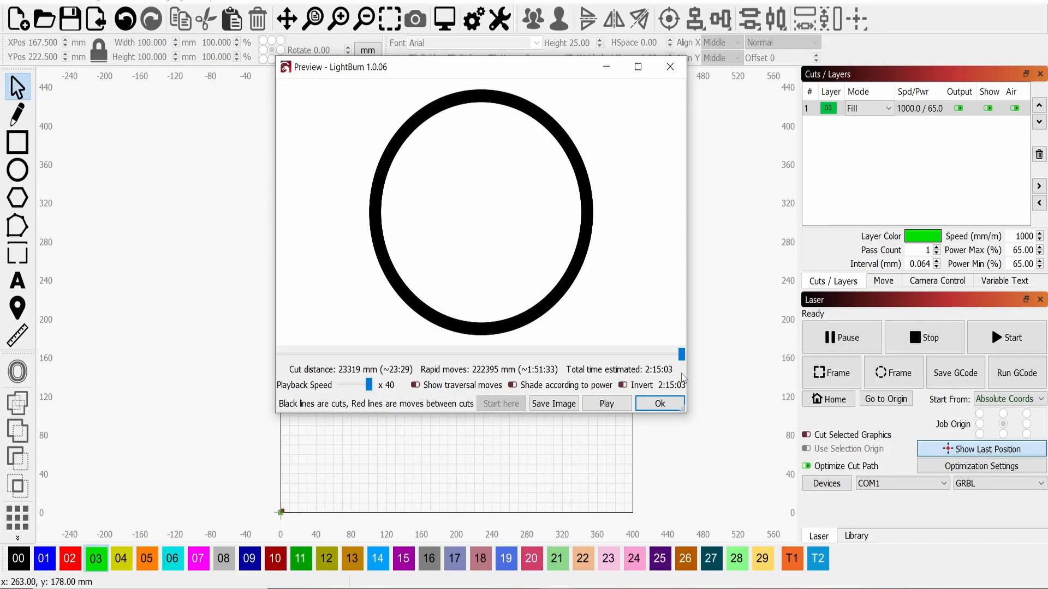
mouse_move(682, 380)
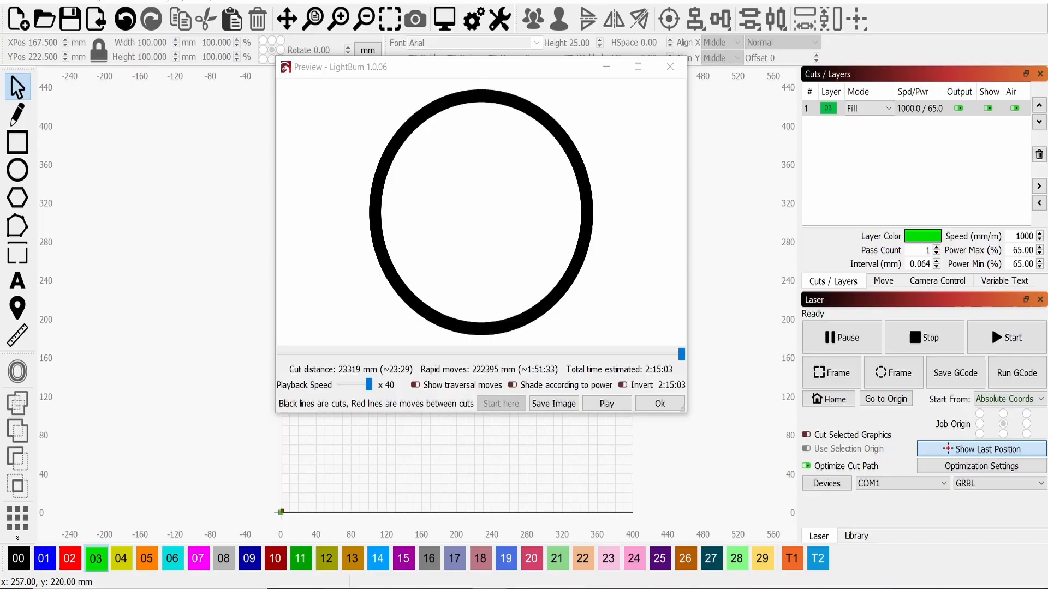
mouse_move(736, 358)
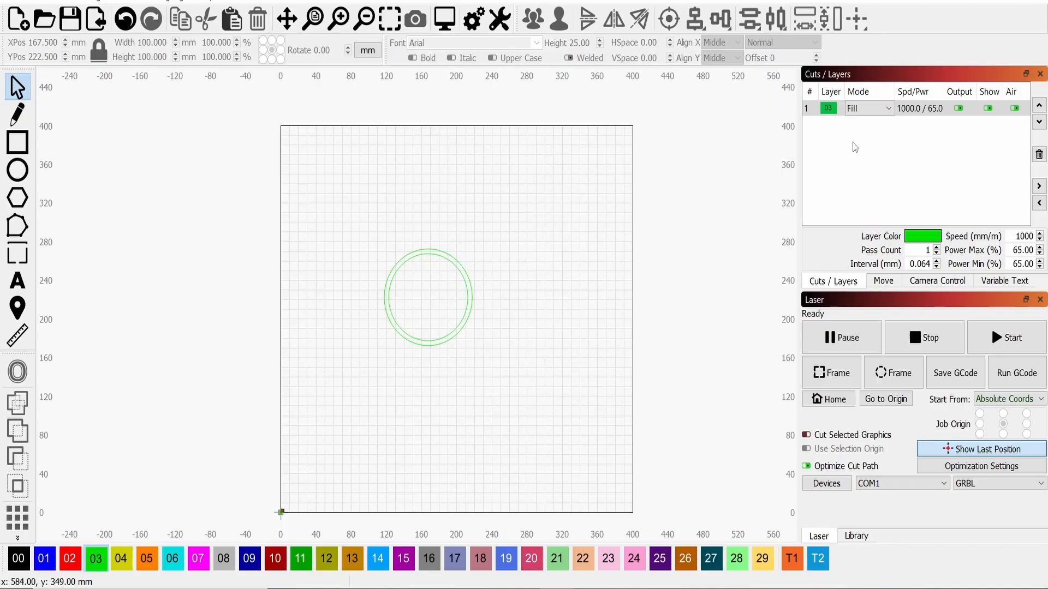
Enable Bi-directional fill in the green layer's cut settings and apply it
double_click(869, 108)
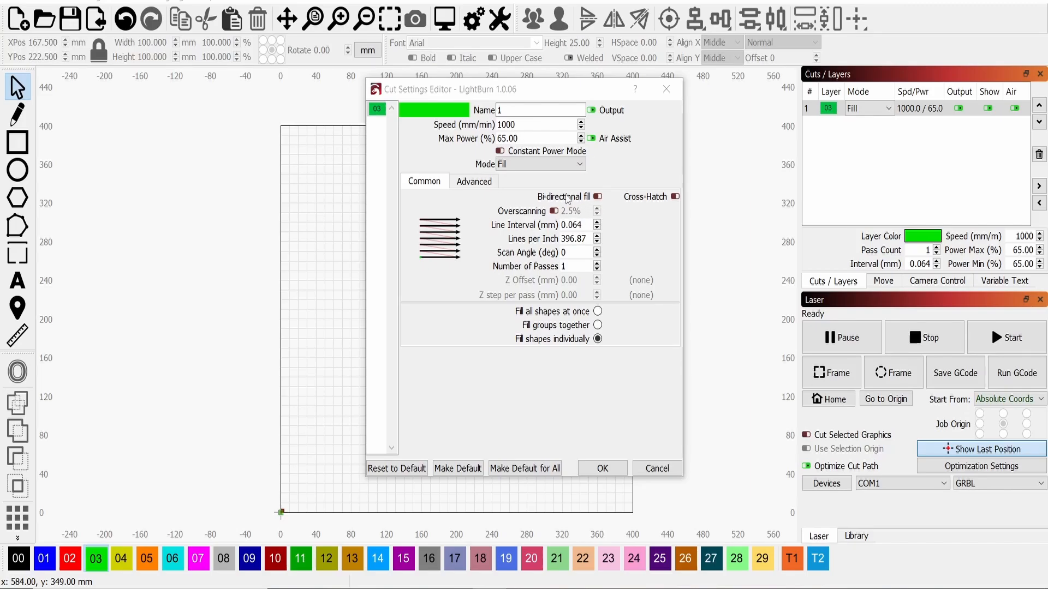
mouse_move(495, 226)
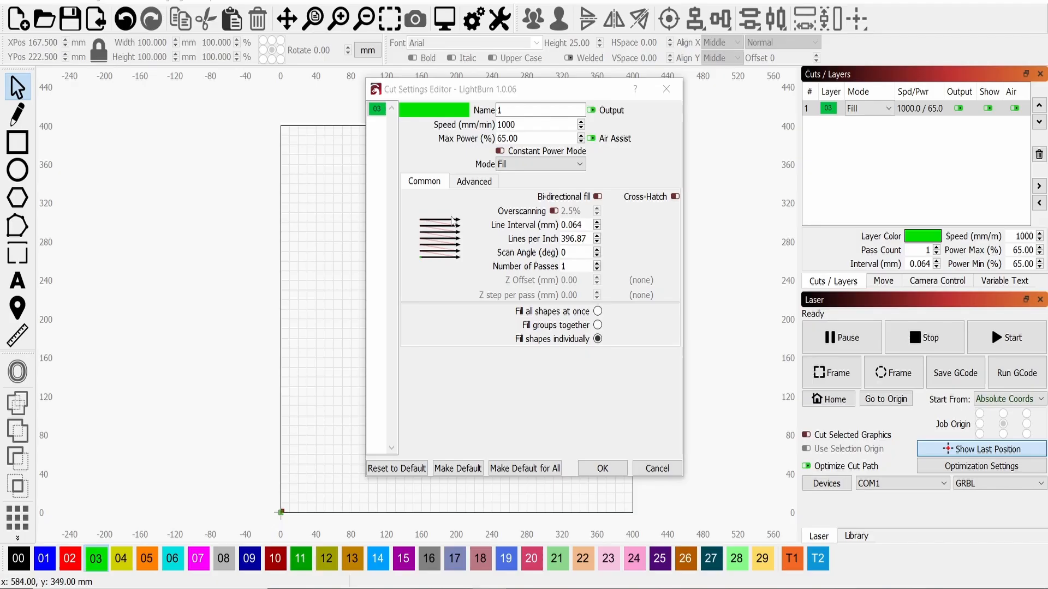
left_click(598, 196)
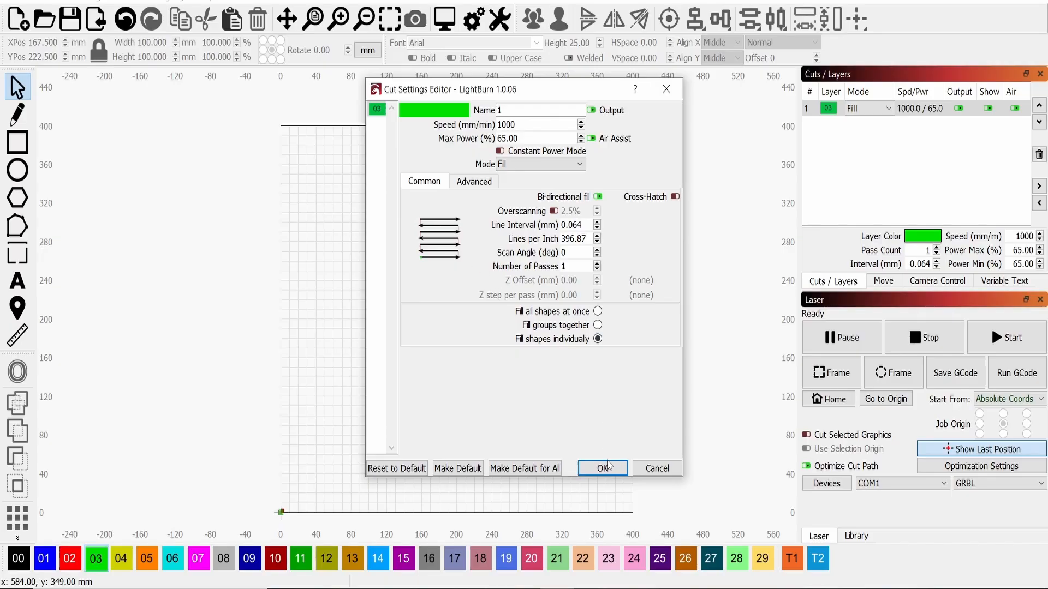
left_click(600, 468)
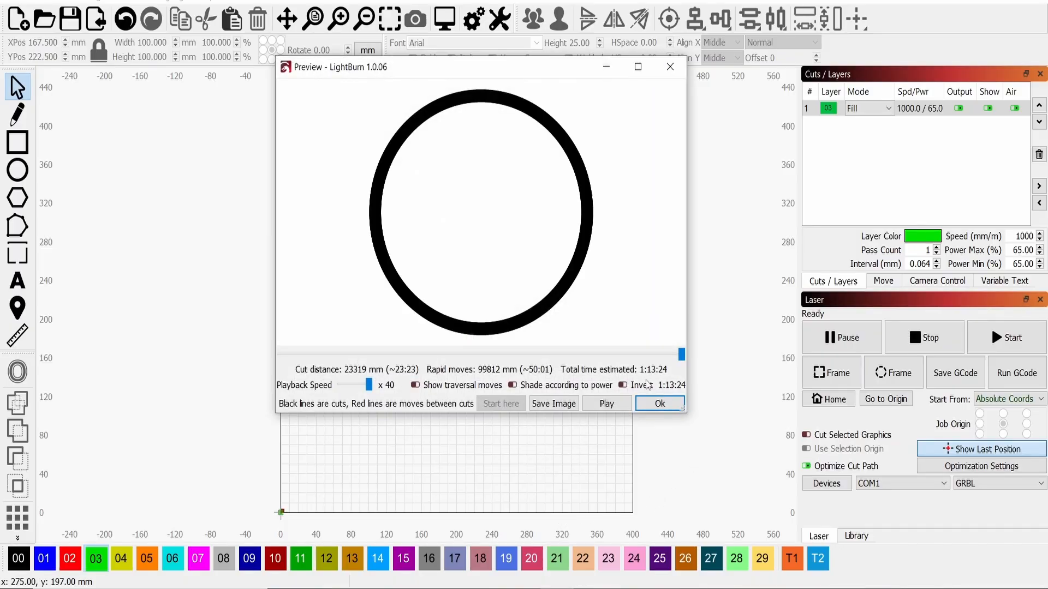
mouse_move(649, 381)
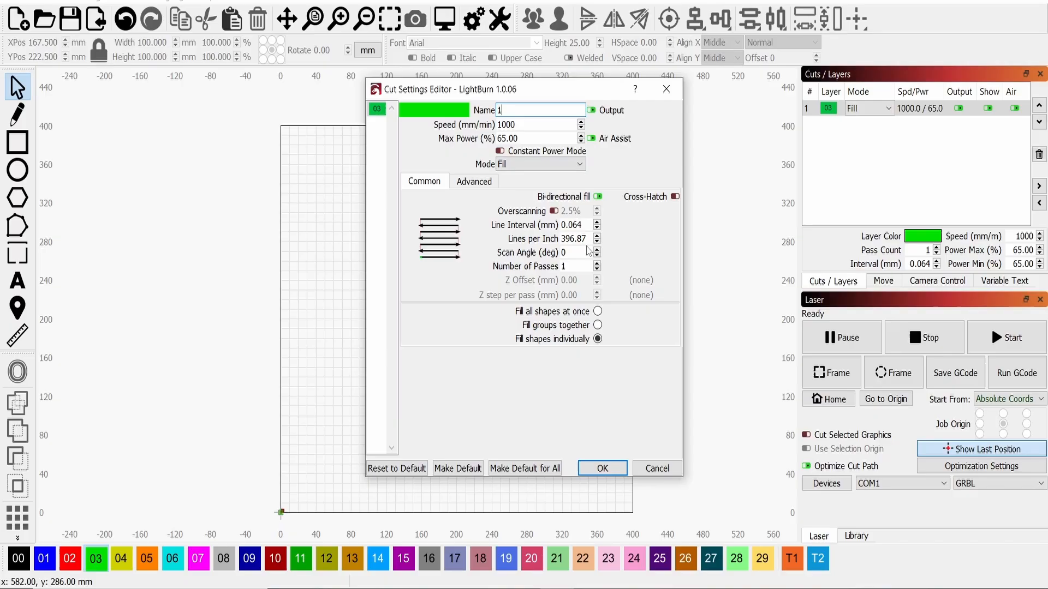
Set the green layer's Lines per Inch to 250 (0.102 mm interval) and apply
triple_click(572, 238)
type("250")
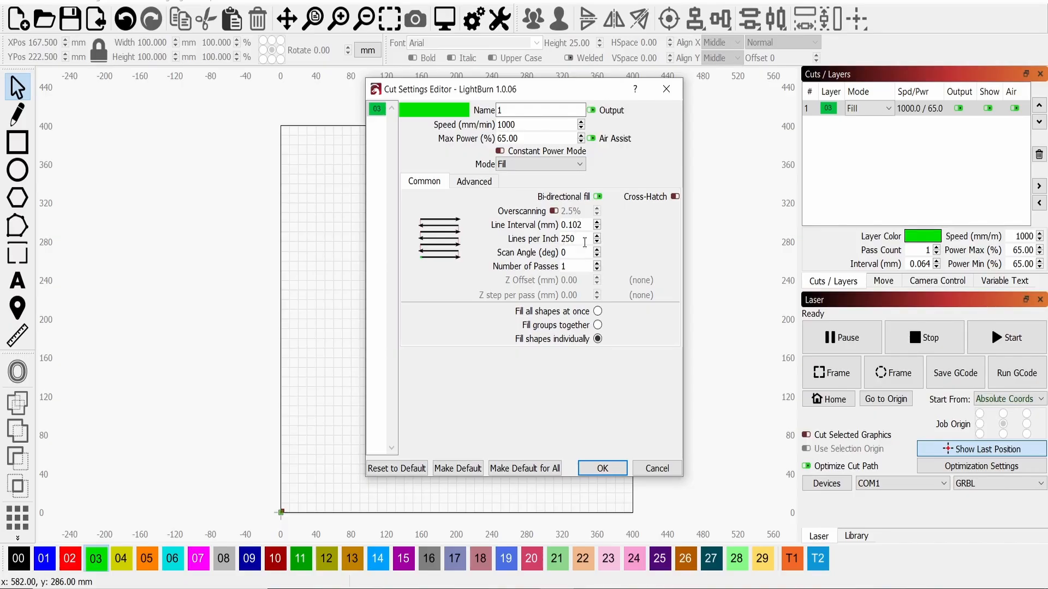
left_click(600, 468)
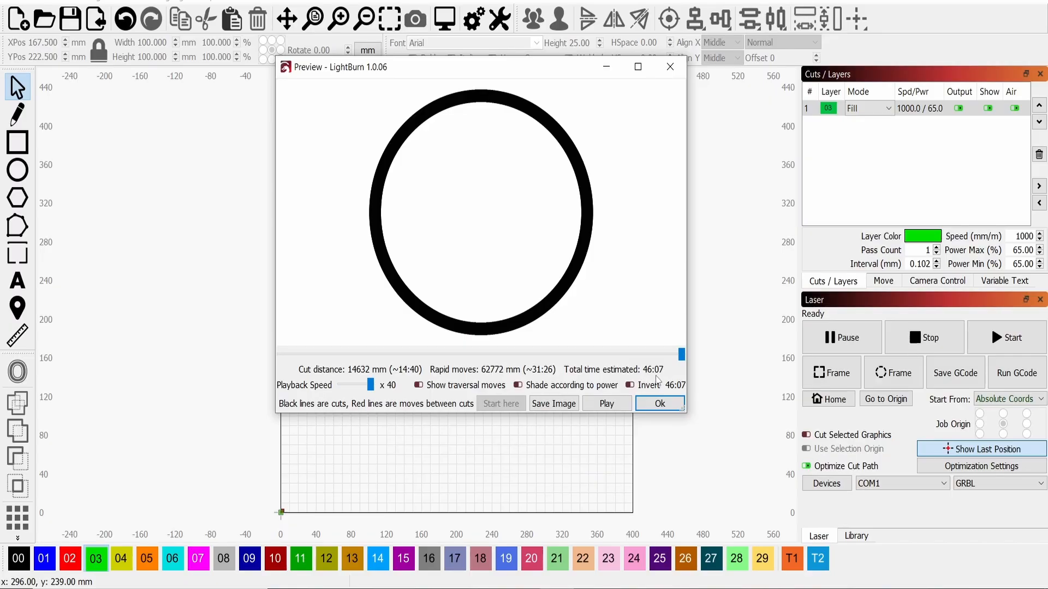
mouse_move(661, 383)
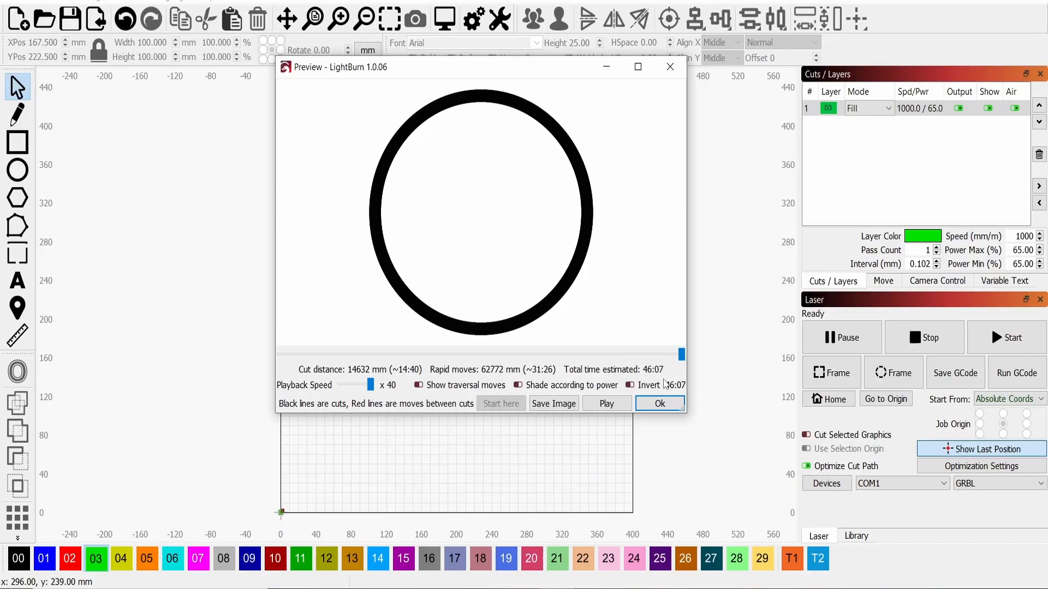
Close the 46:07 job preview
left_click(658, 403)
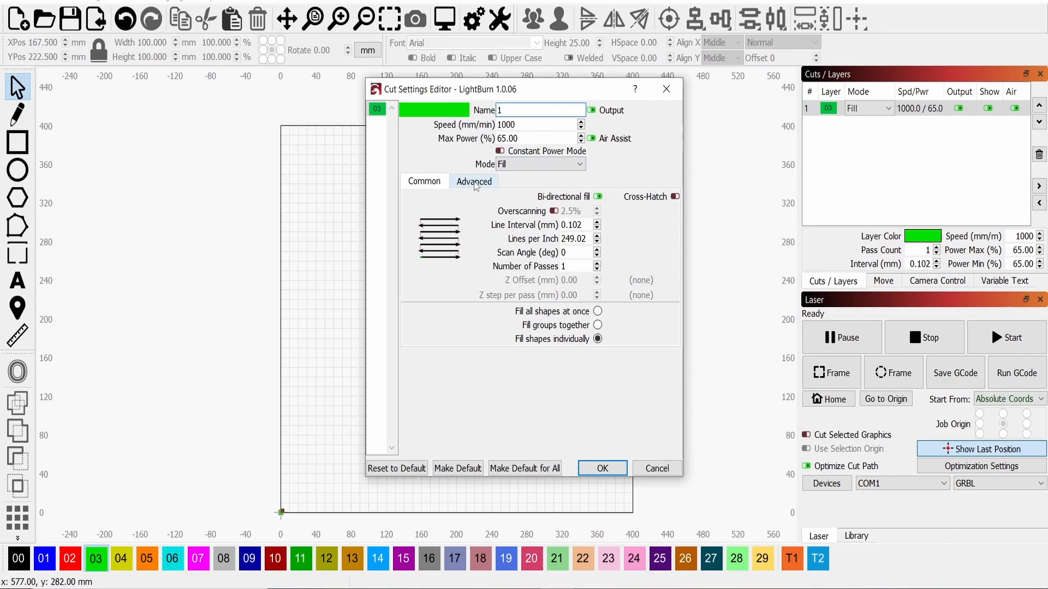
mouse_move(475, 190)
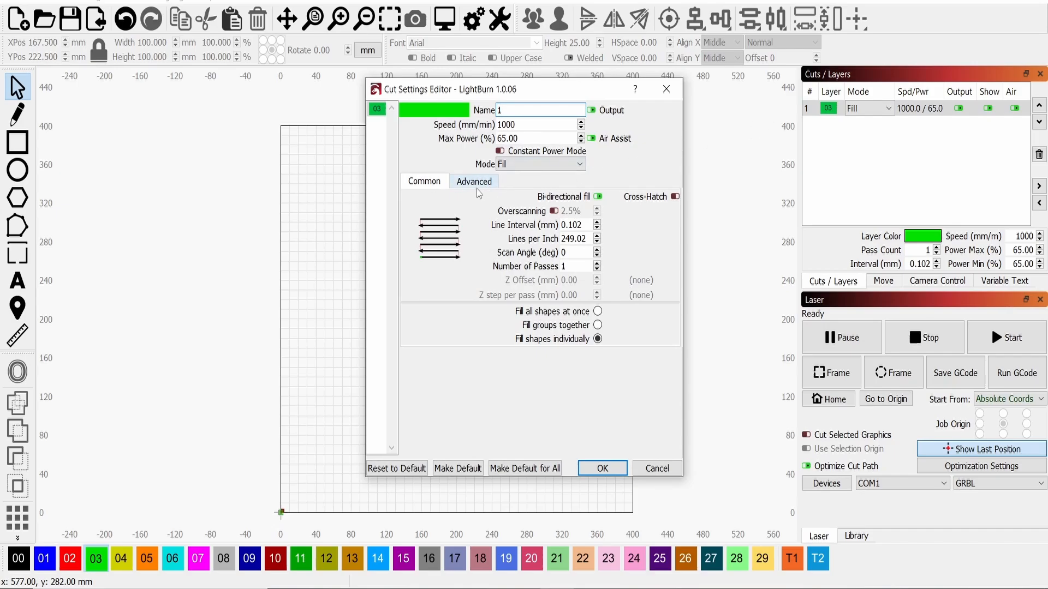
Enable Flood Fill in the ring layer's advanced options and preview the 15:07 job
left_click(474, 182)
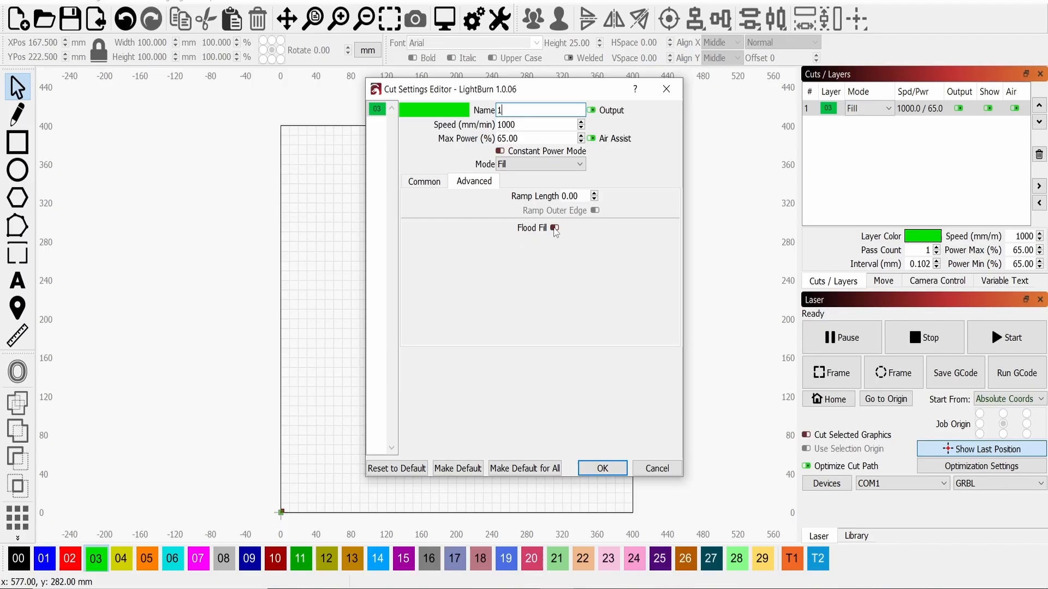
left_click(601, 468)
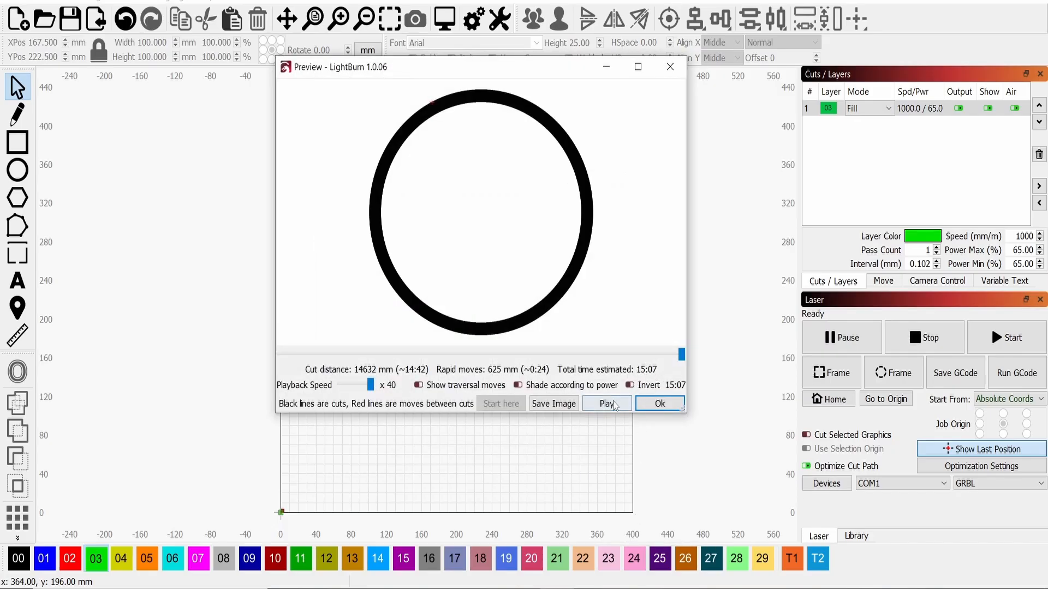
Play the 15:07 flood-filled ring burn simulation through, then close the preview
left_click(605, 403)
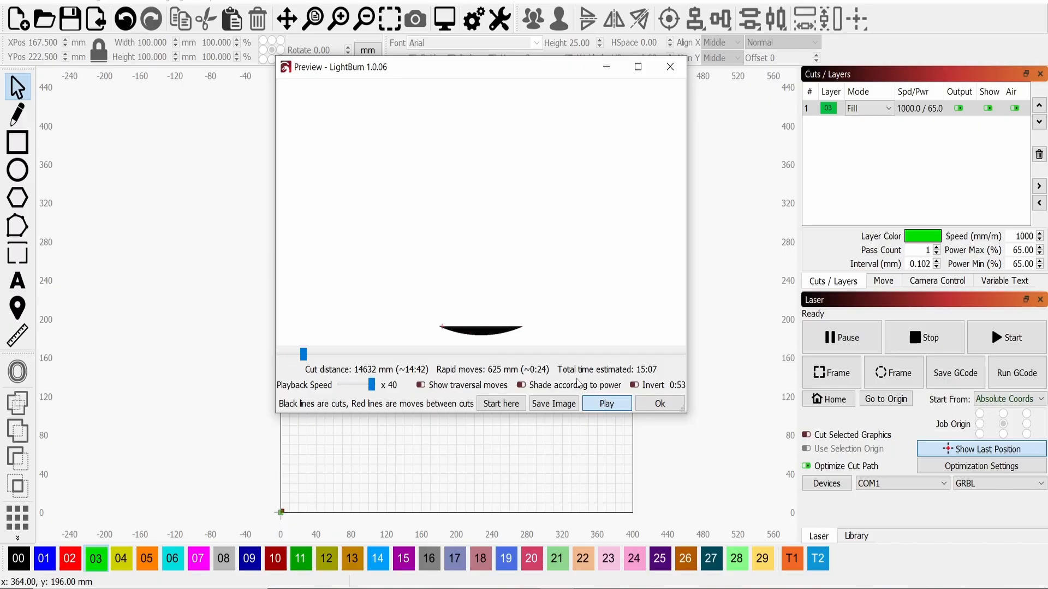
left_click(605, 402)
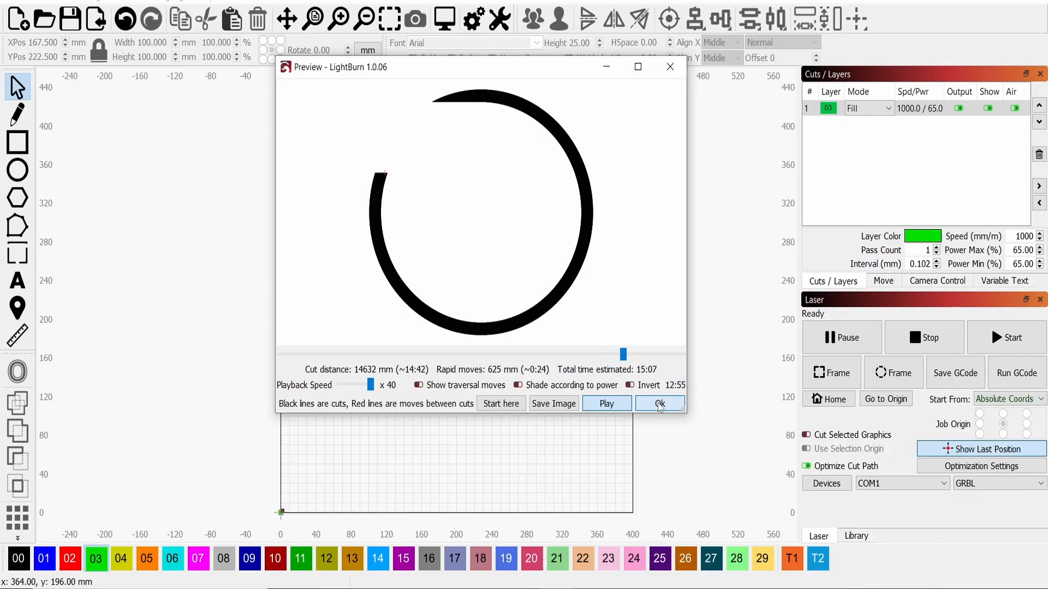
left_click(658, 404)
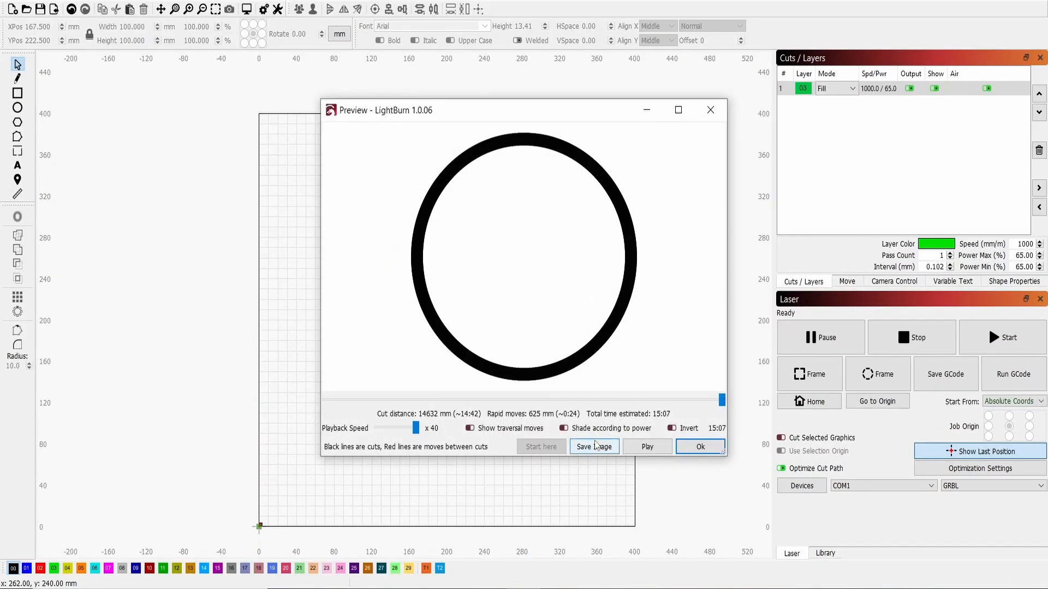
Maximize the 4:10 text job preview and play its burn simulation
left_click(646, 446)
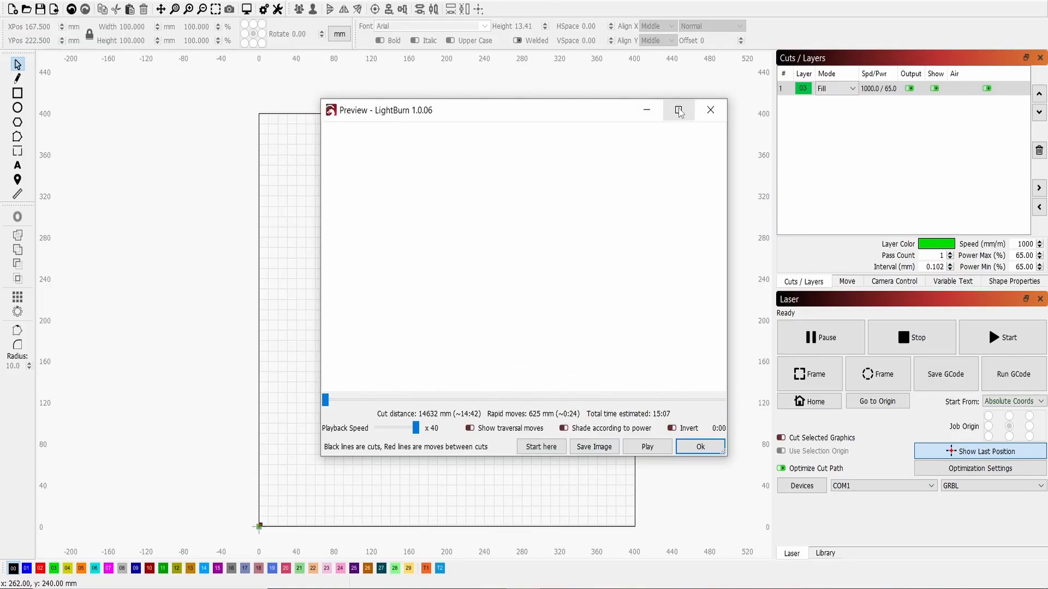
left_click(679, 110)
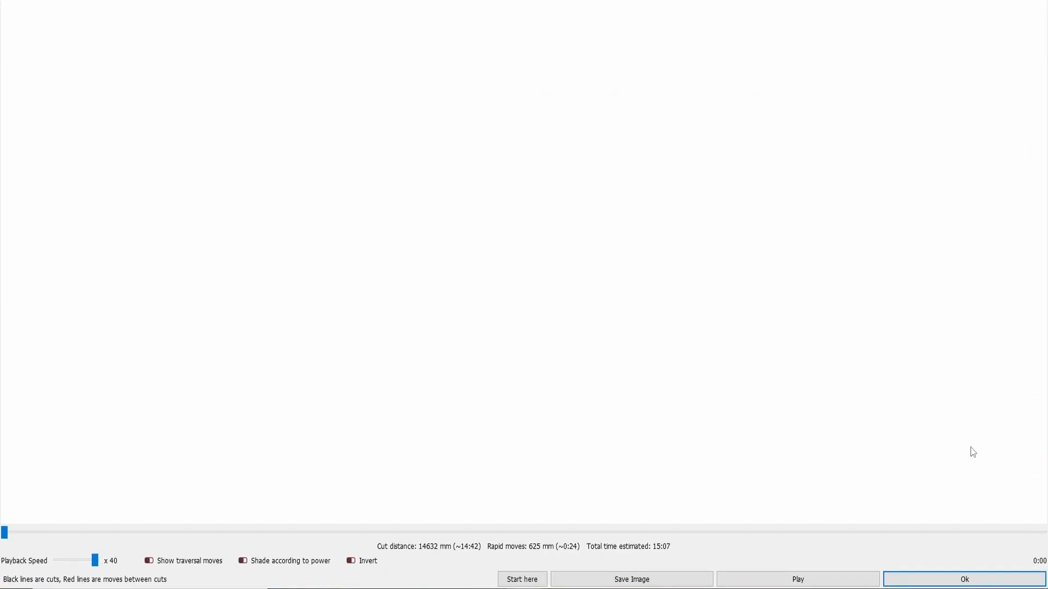
left_click(797, 580)
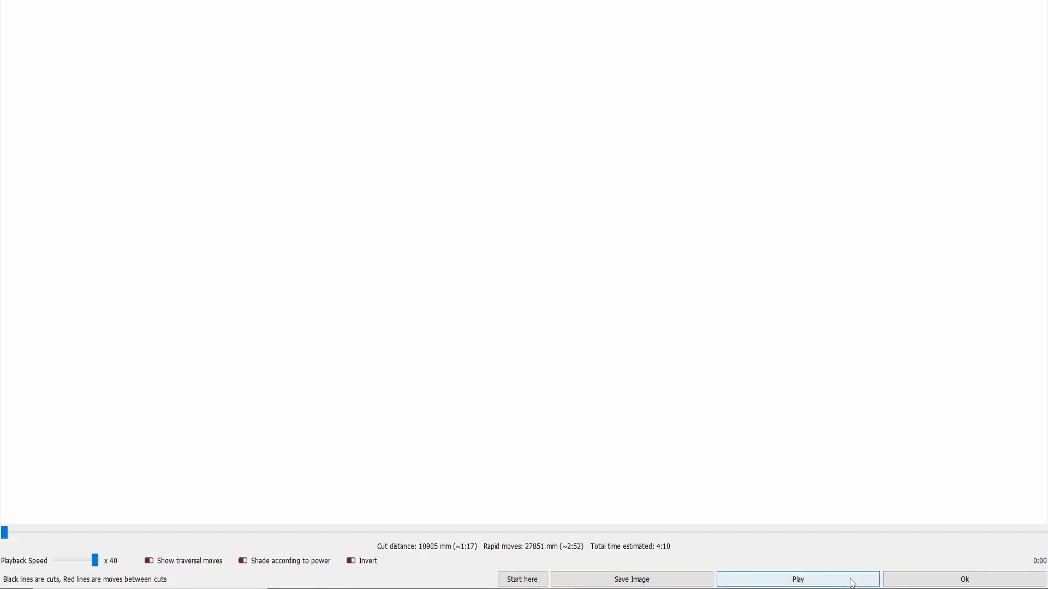
left_click(797, 580)
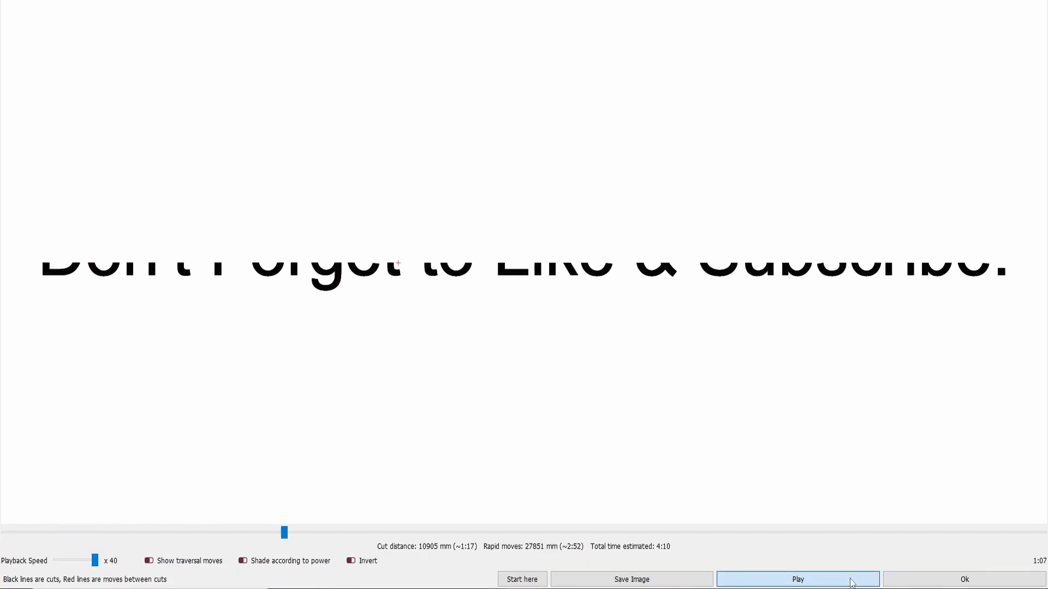